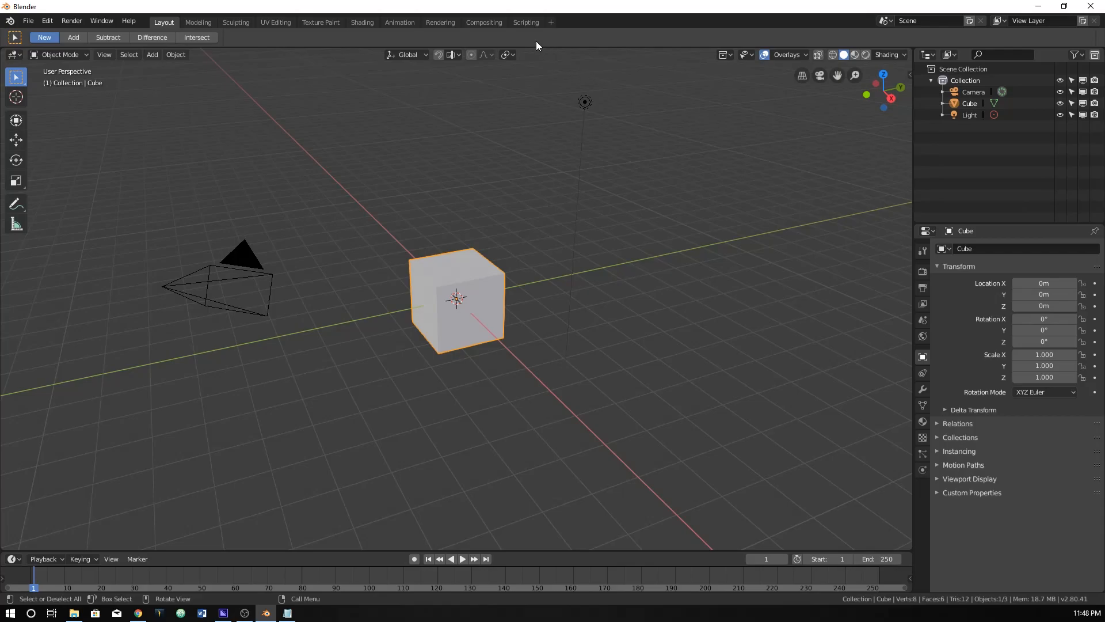
Step: Switch to the Scripting workspace to bring up the Python console
{"action": "left_click", "coordinate": [525, 22]}
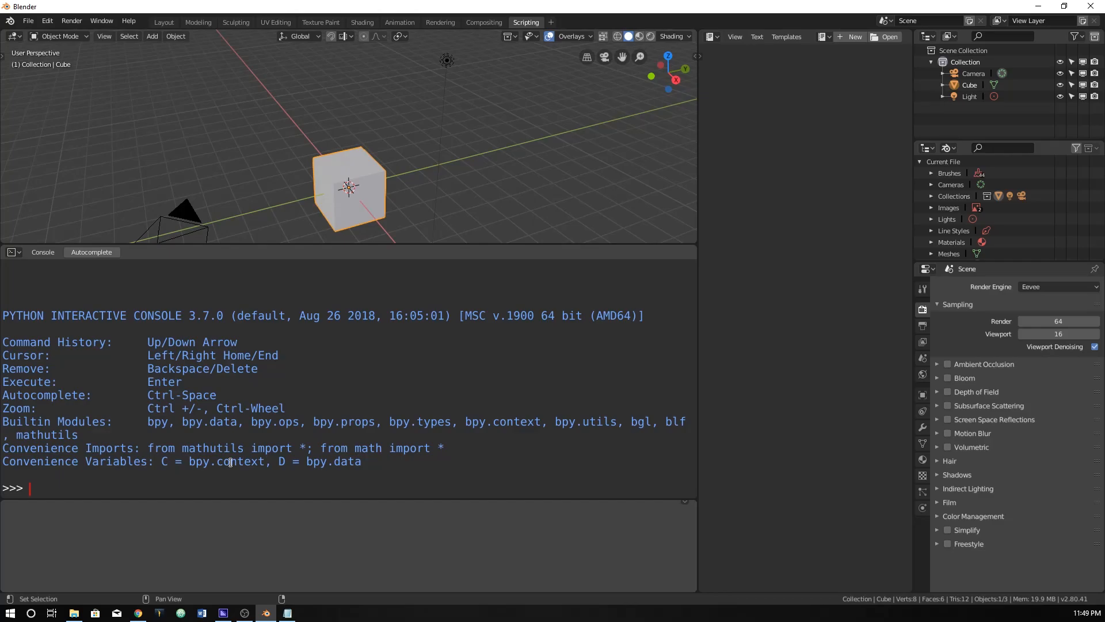
Step: Start the statement 'myObjects = [' in the console, erasing a stray equals sign
{"action": "type", "text": "obje"}
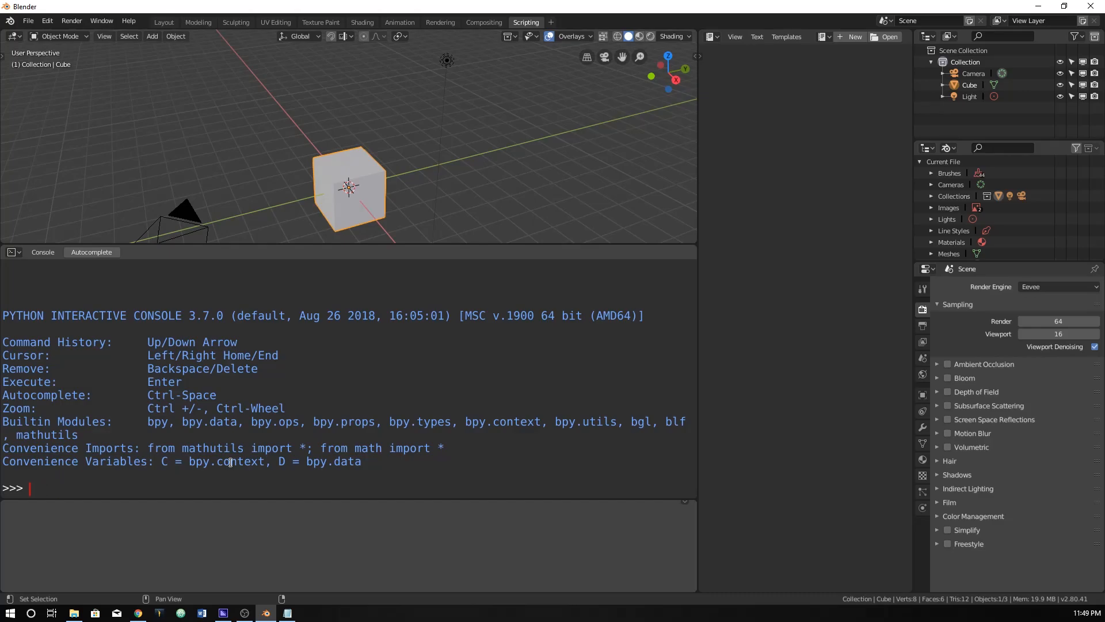
{"action": "type", "text": "myObjects"}
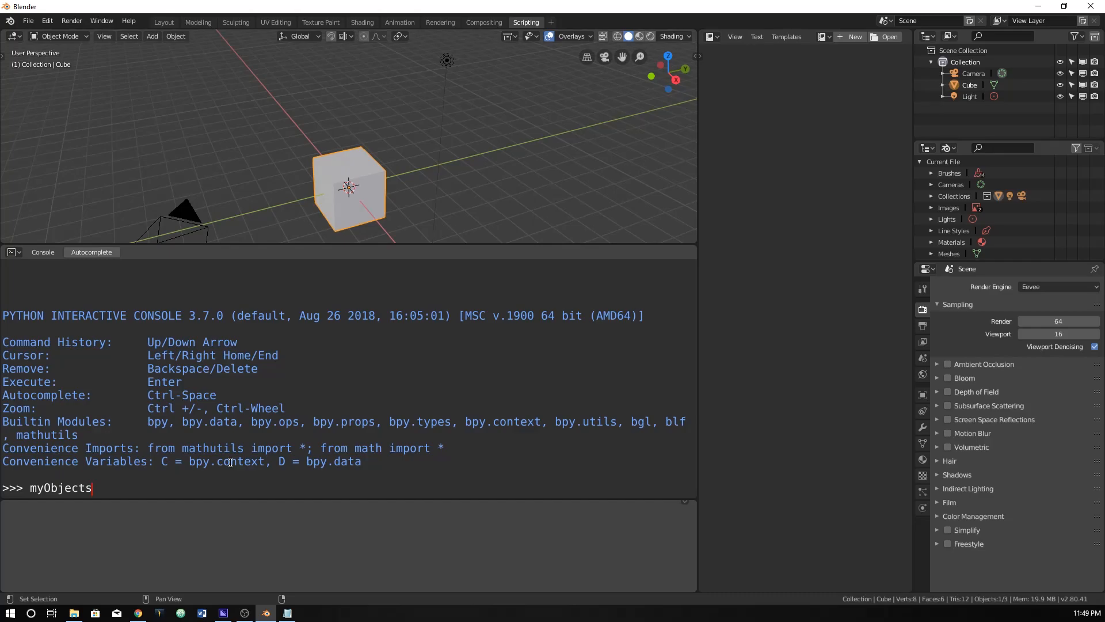
{"action": "type", "text": "="}
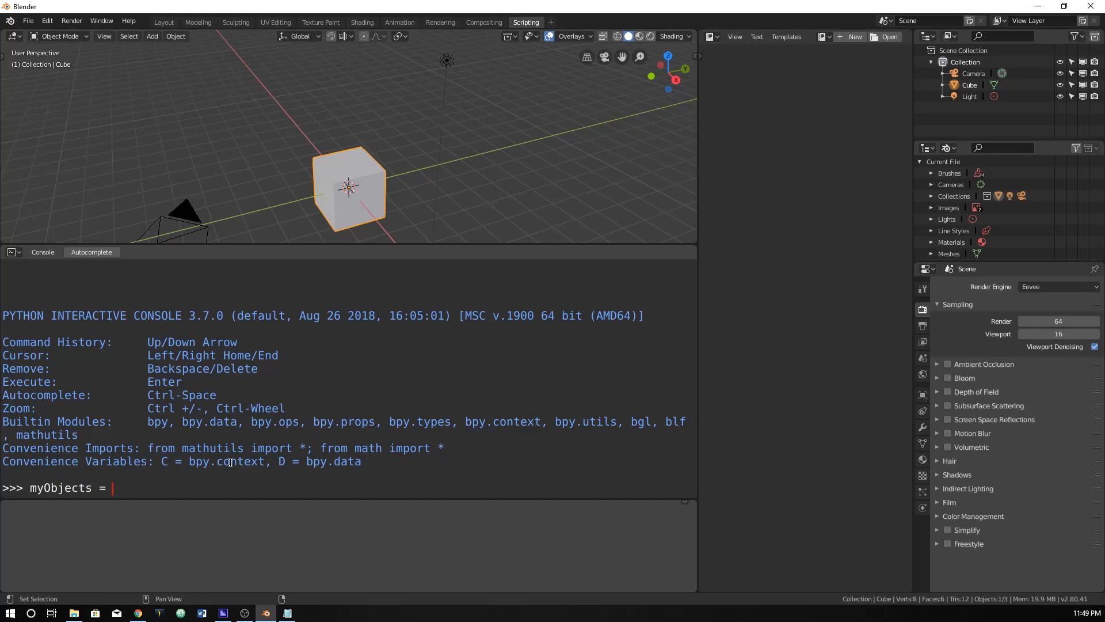
{"action": "type", "text": "[]"}
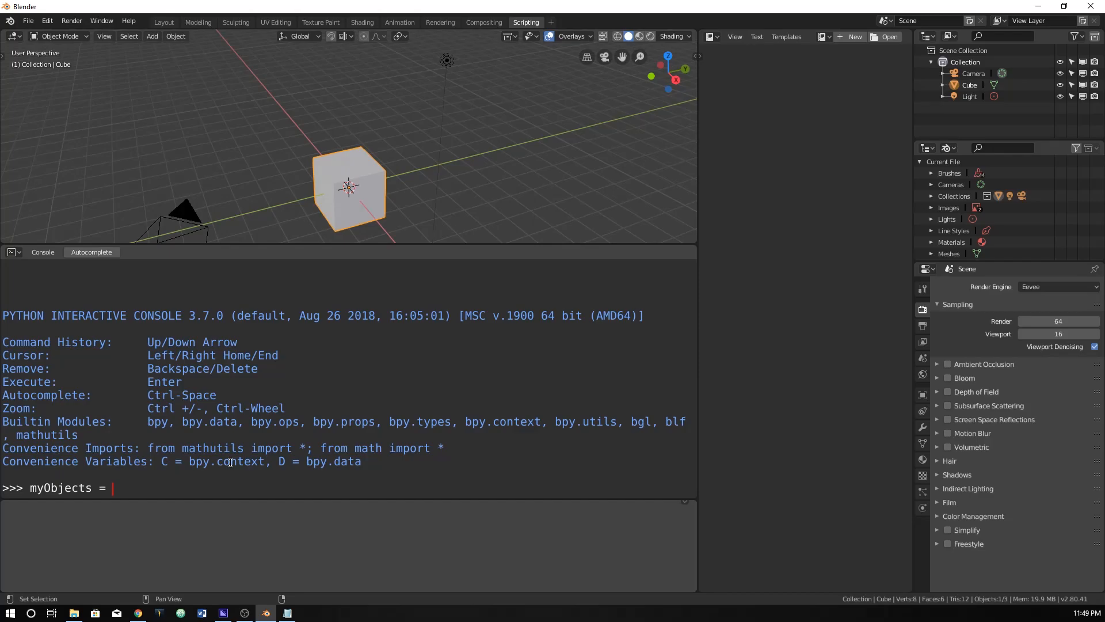
{"action": "key", "text": "Backspace"}
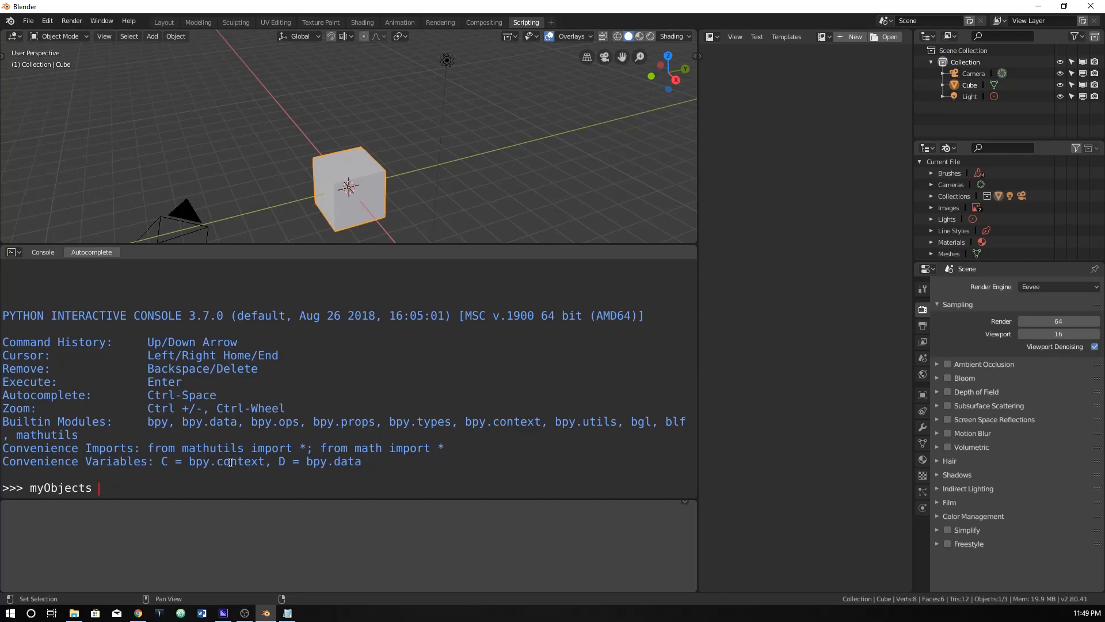
{"action": "type", "text": "= ["}
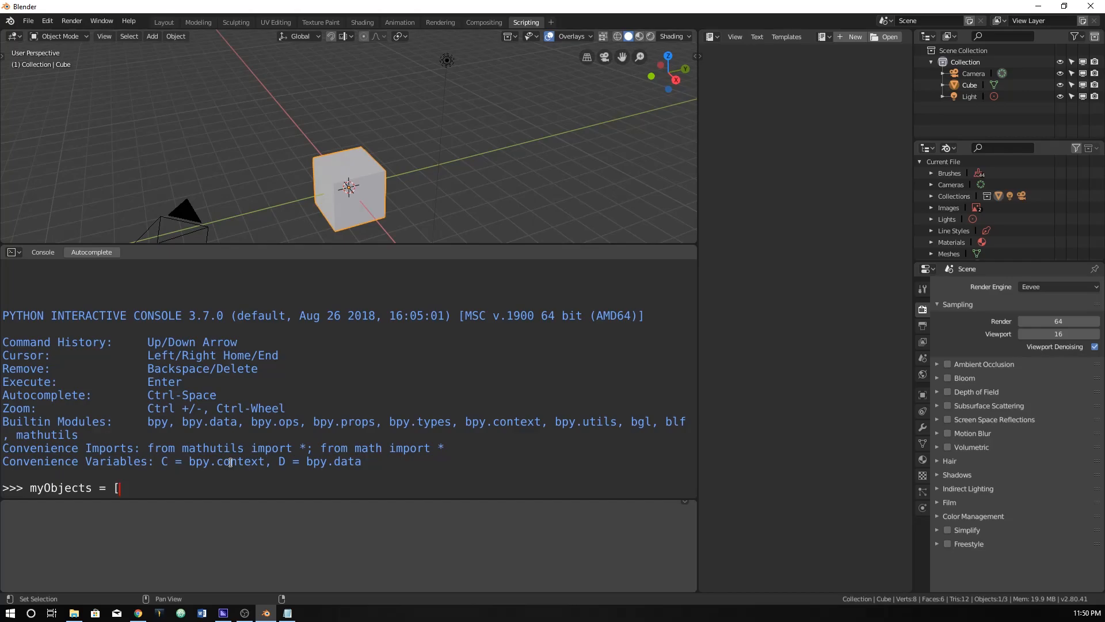
Step: Fill the list with "keyboard", "mouse" and "phone", correcting mistyped quotes, and close it
{"action": "type", "text": "'"}
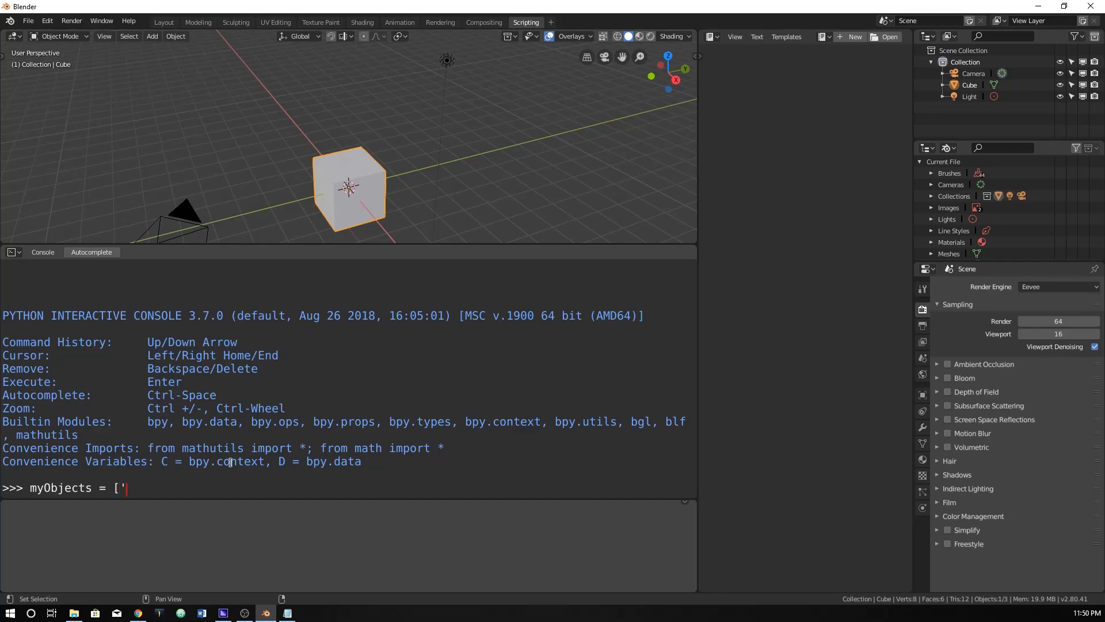
{"action": "key", "text": "Backspace"}
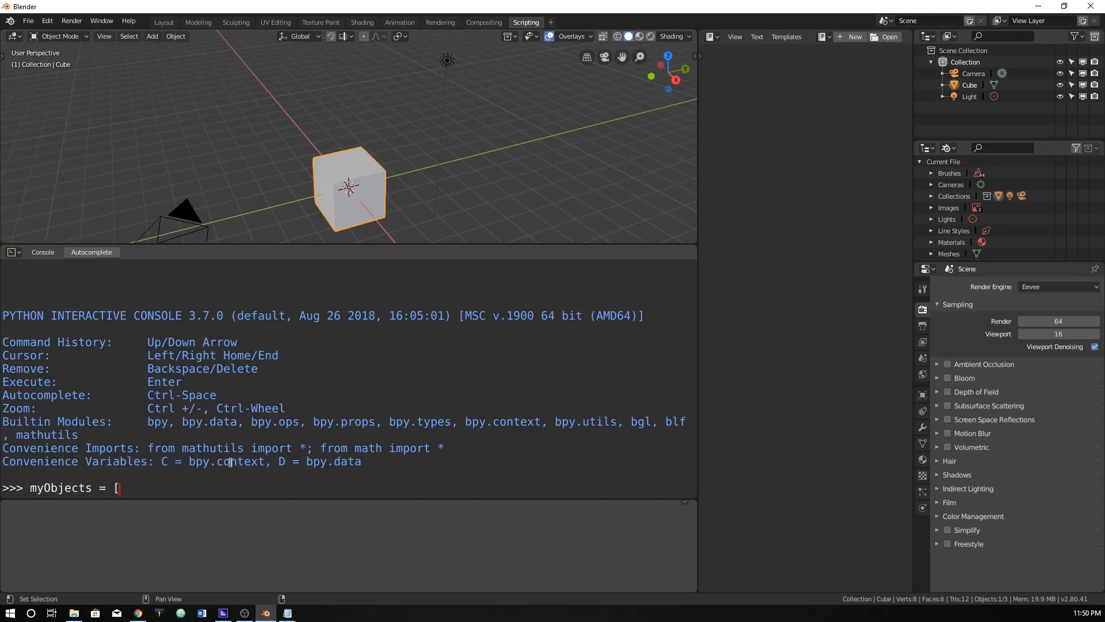
{"action": "type", "text": "\""}
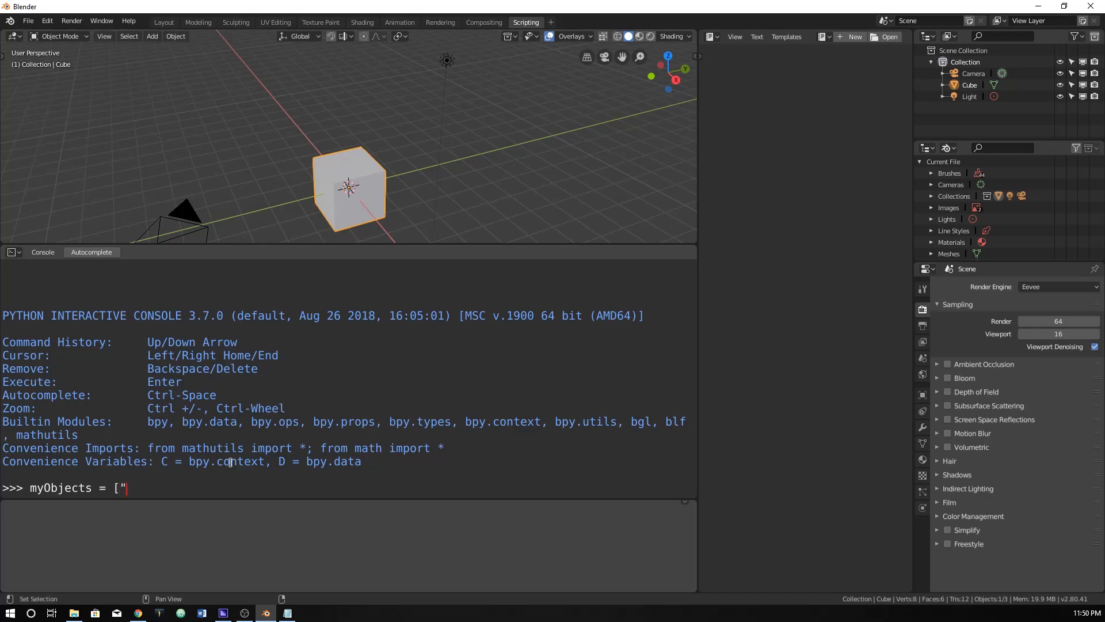
{"action": "key", "text": "backspace"}
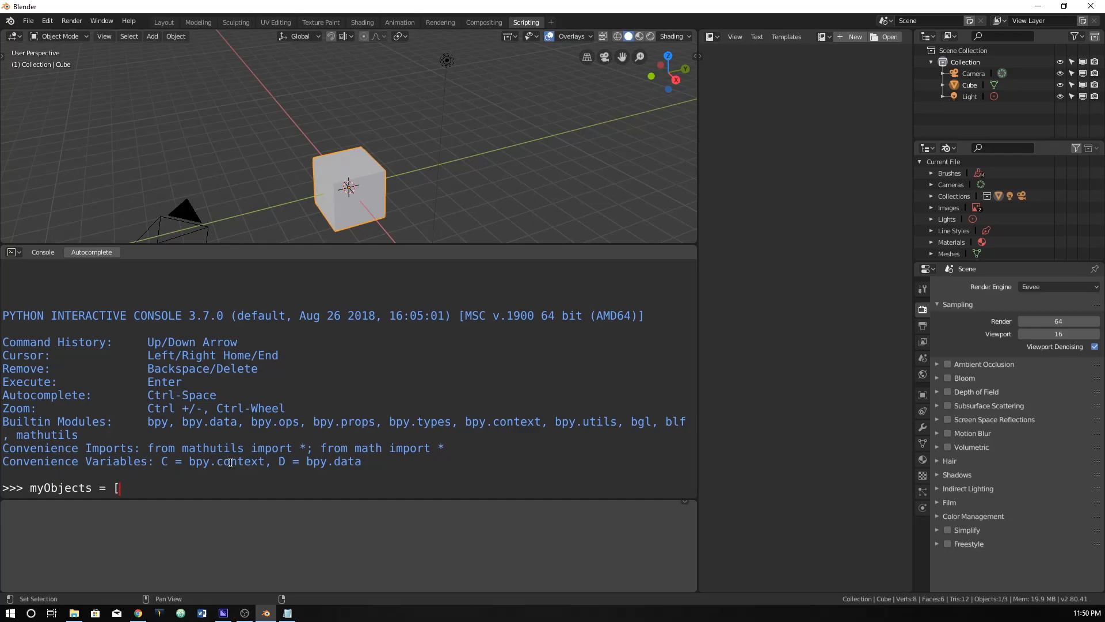
{"action": "type", "text": "\""}
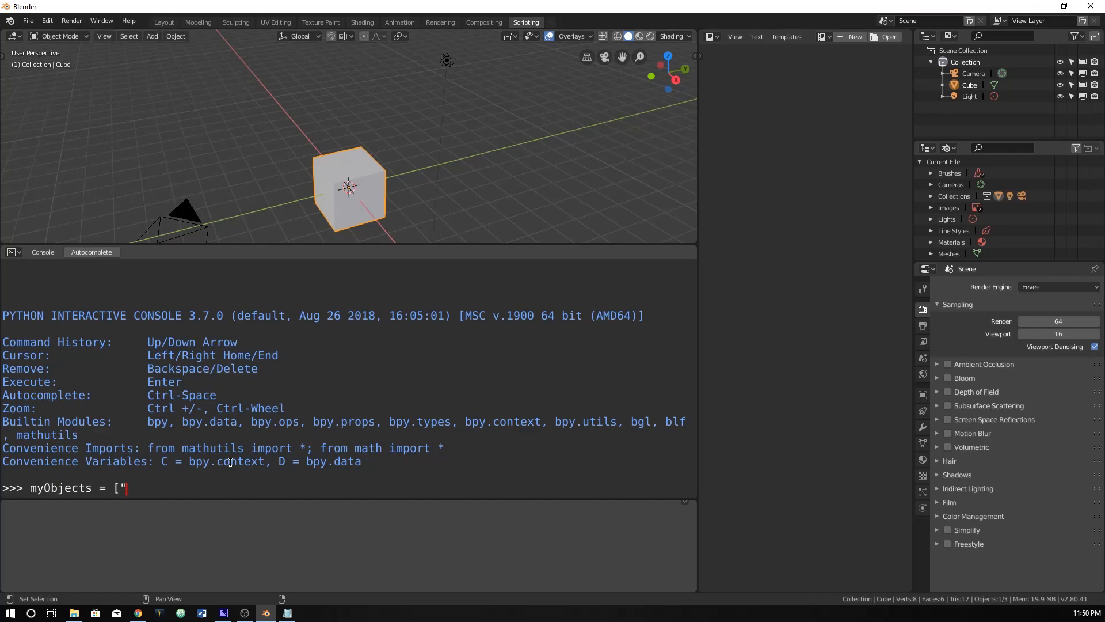
{"action": "type", "text": "keyboard"}
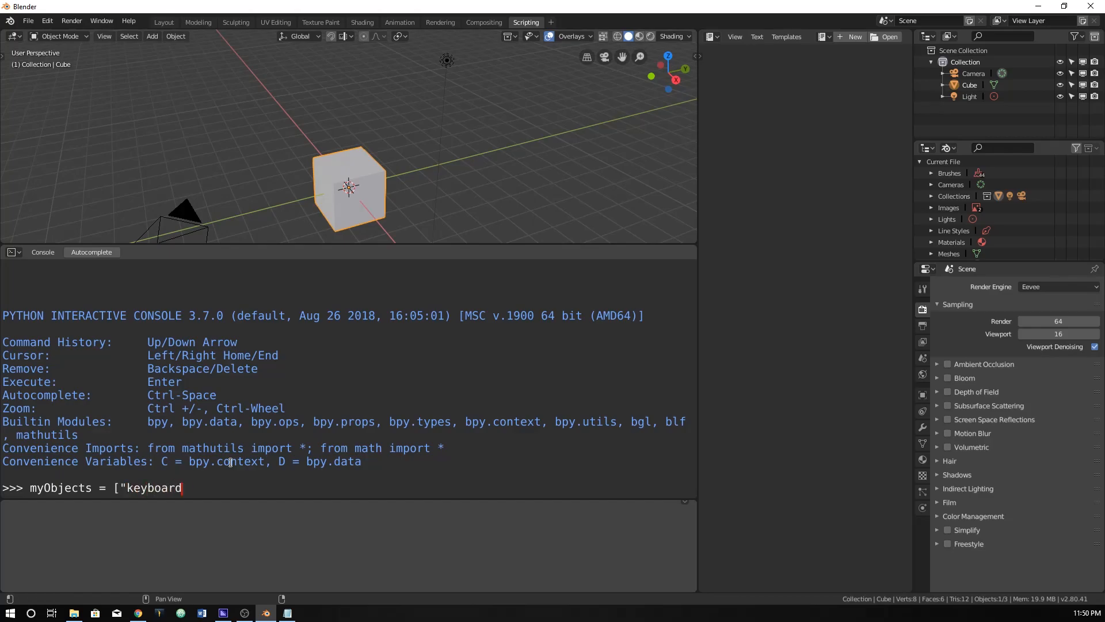
{"action": "type", "text": "\","}
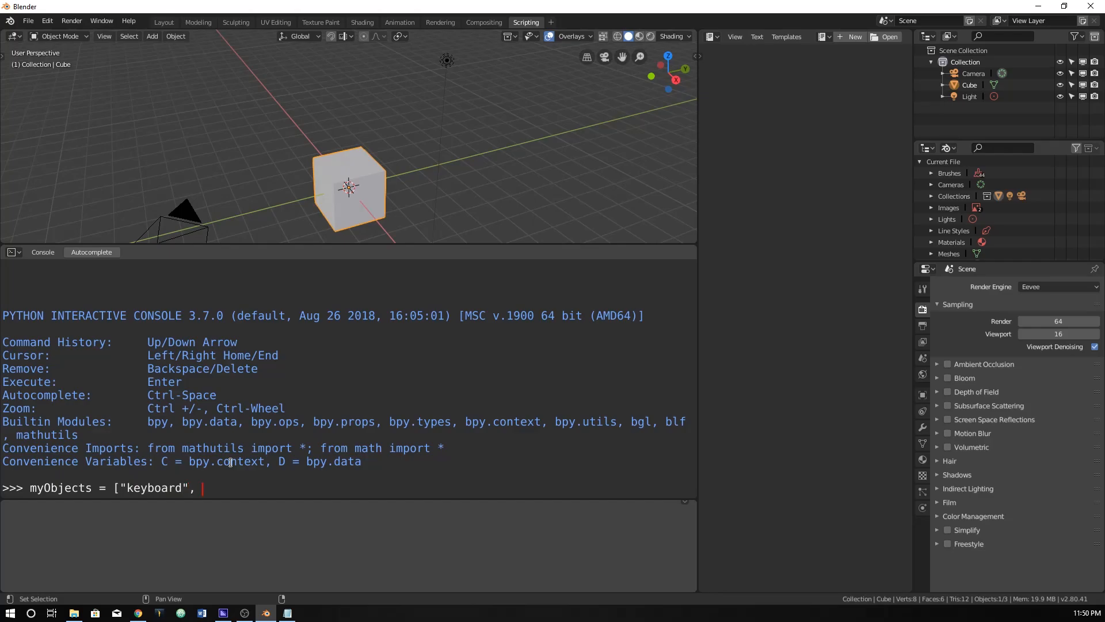
{"action": "type", "text": "\"mouse"}
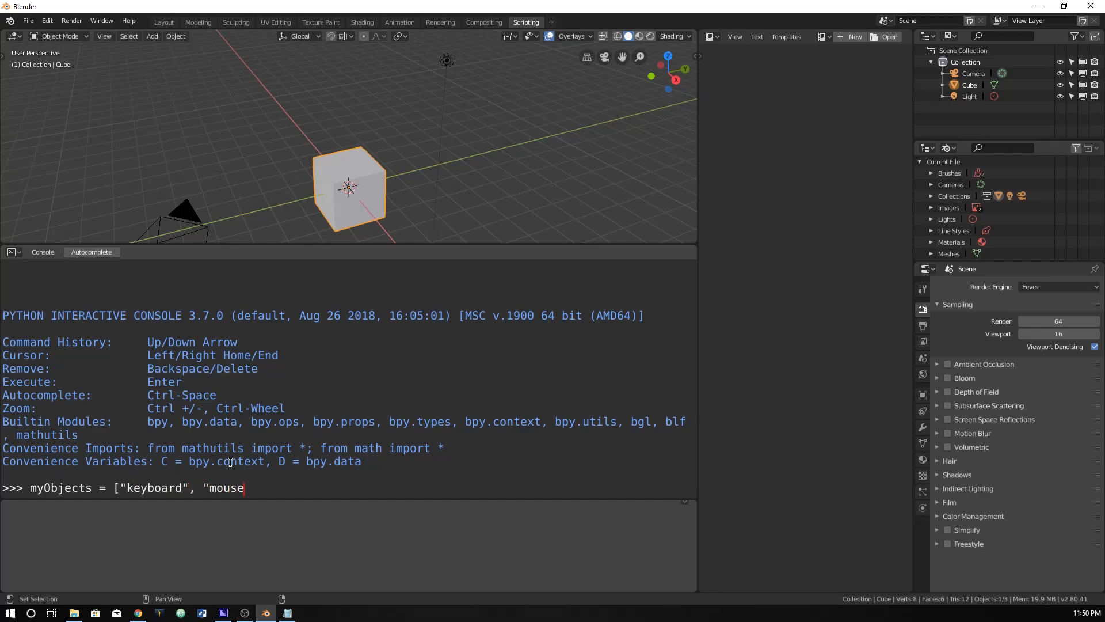
{"action": "type", "text": "\","}
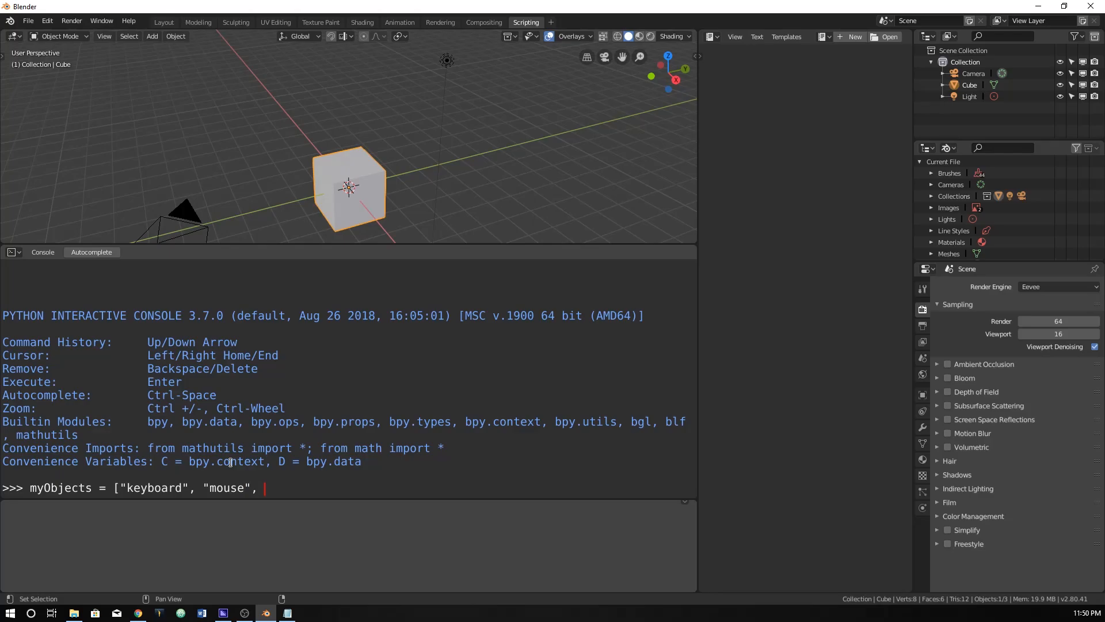
{"action": "type", "text": "\"phone,"}
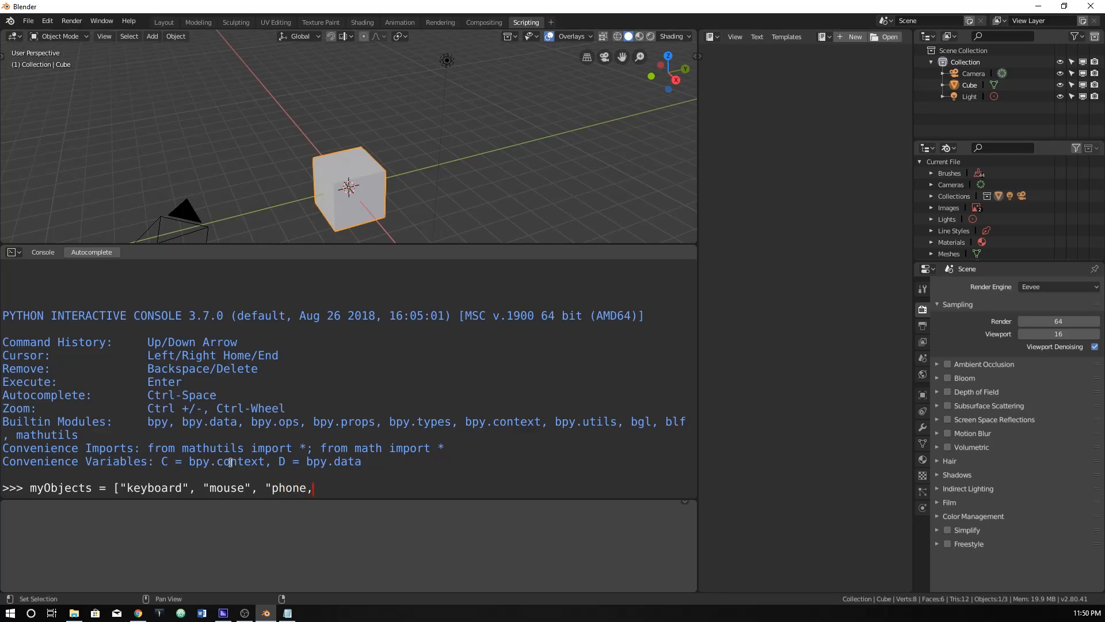
{"action": "type", "text": "\"]"}
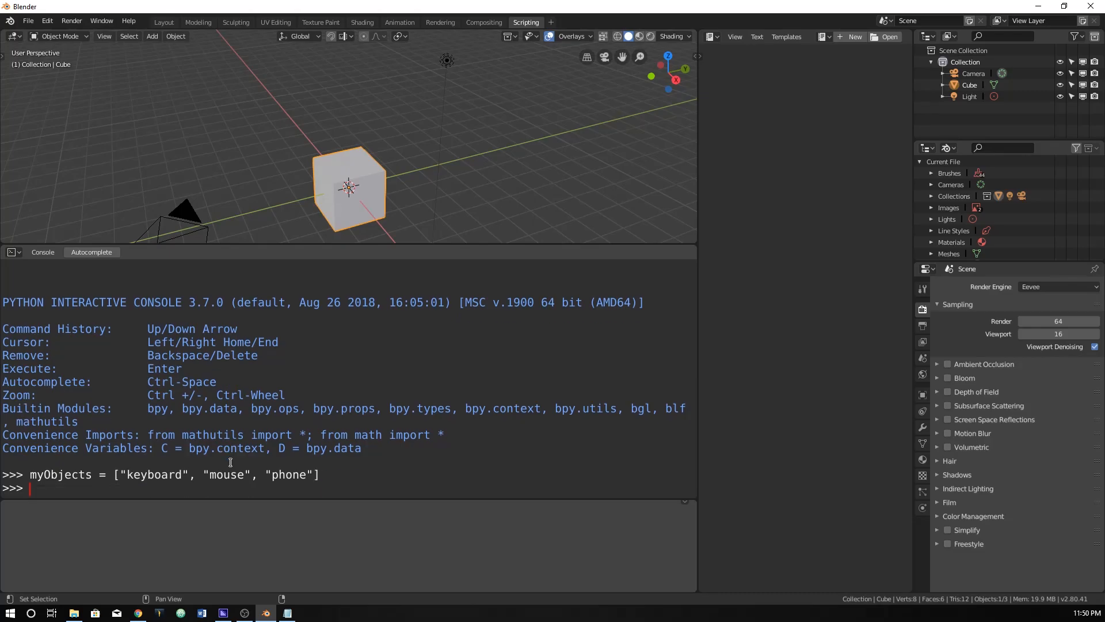
Step: Print myObjects and list(myObjects), autocompleting the variable name, both showing keyboard, mouse, phone
{"action": "type", "text": "myObjects"}
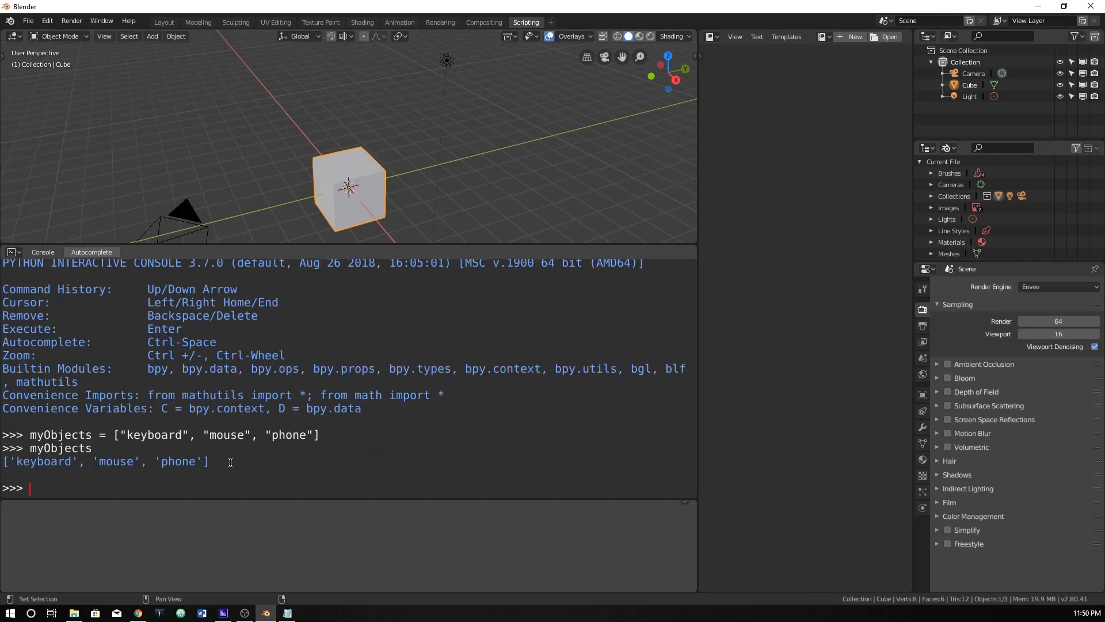
{"action": "type", "text": "list("}
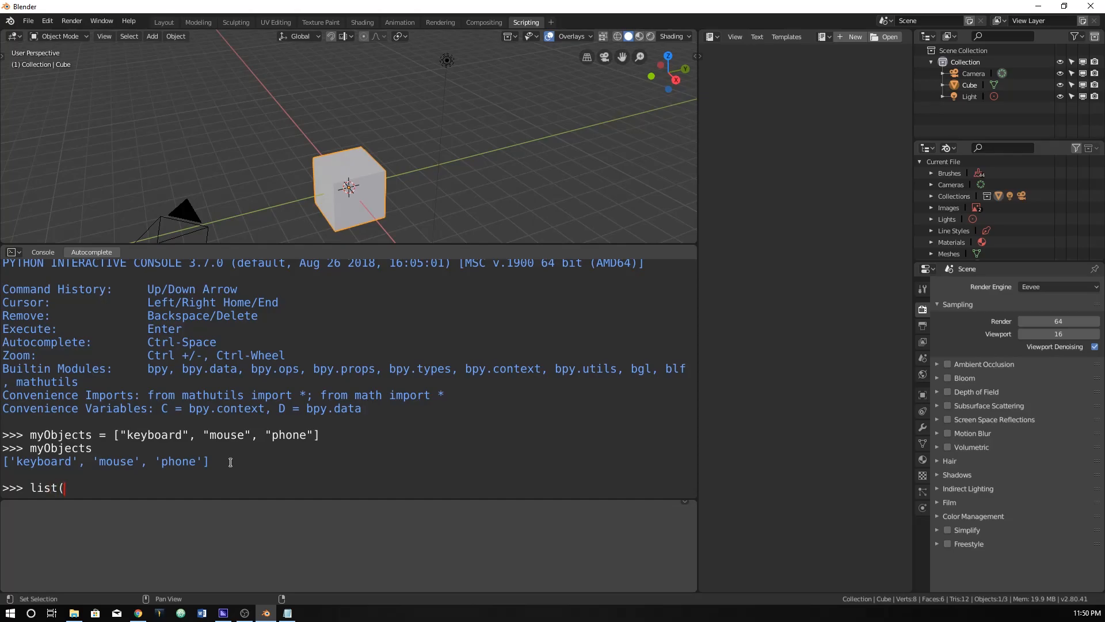
{"action": "type", "text": "myO"}
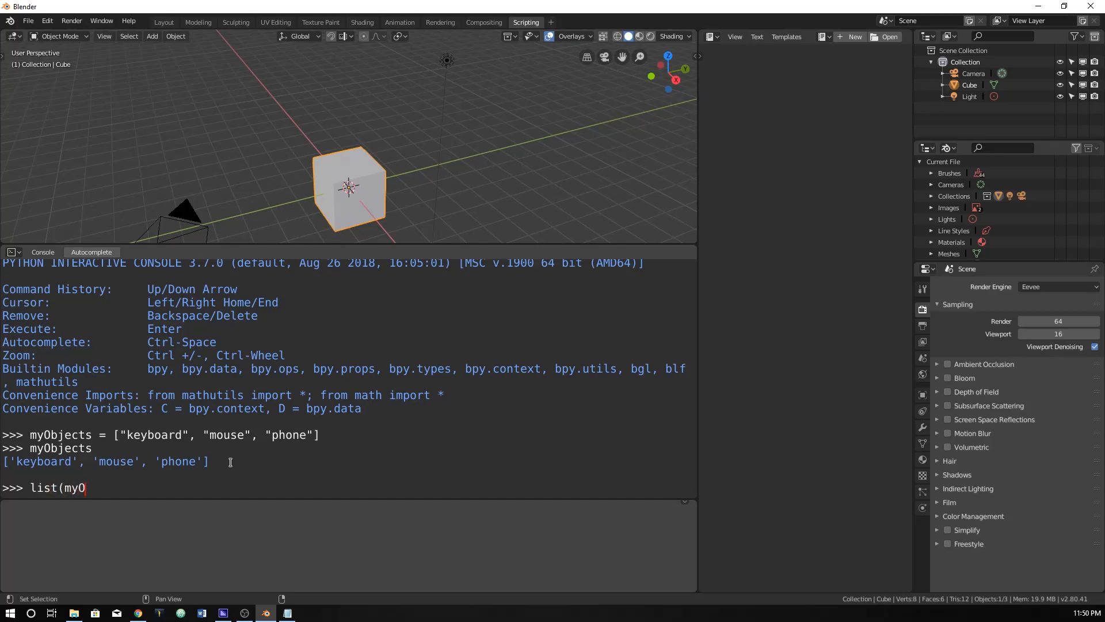
{"action": "key", "text": "Return"}
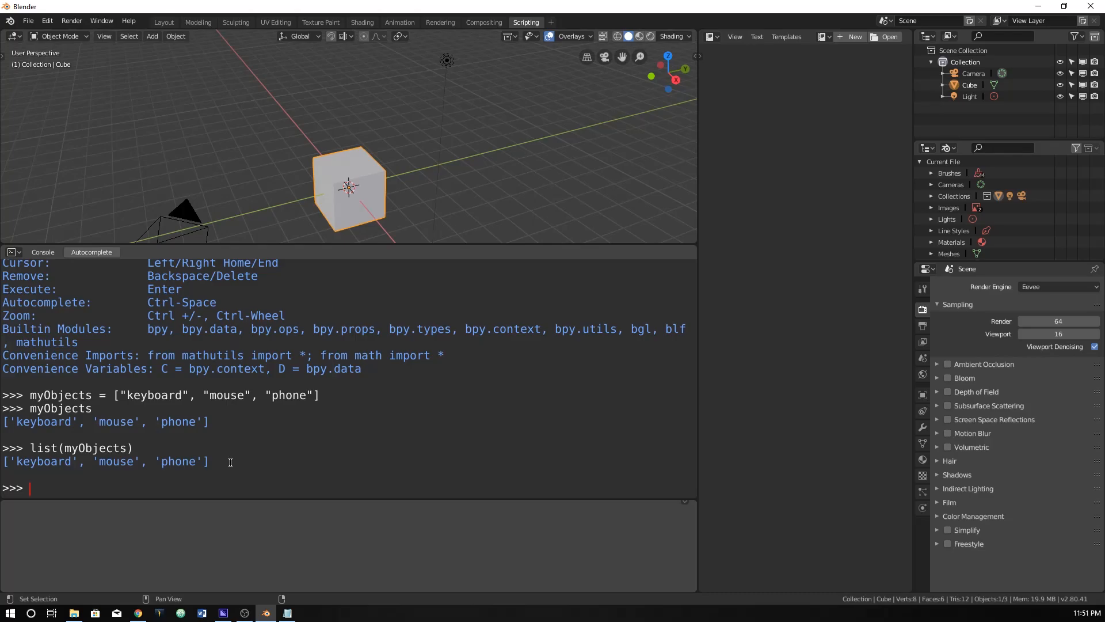
Step: Try indexing myObject with [1], (0) and [0], getting name errors
{"action": "type", "text": "my"}
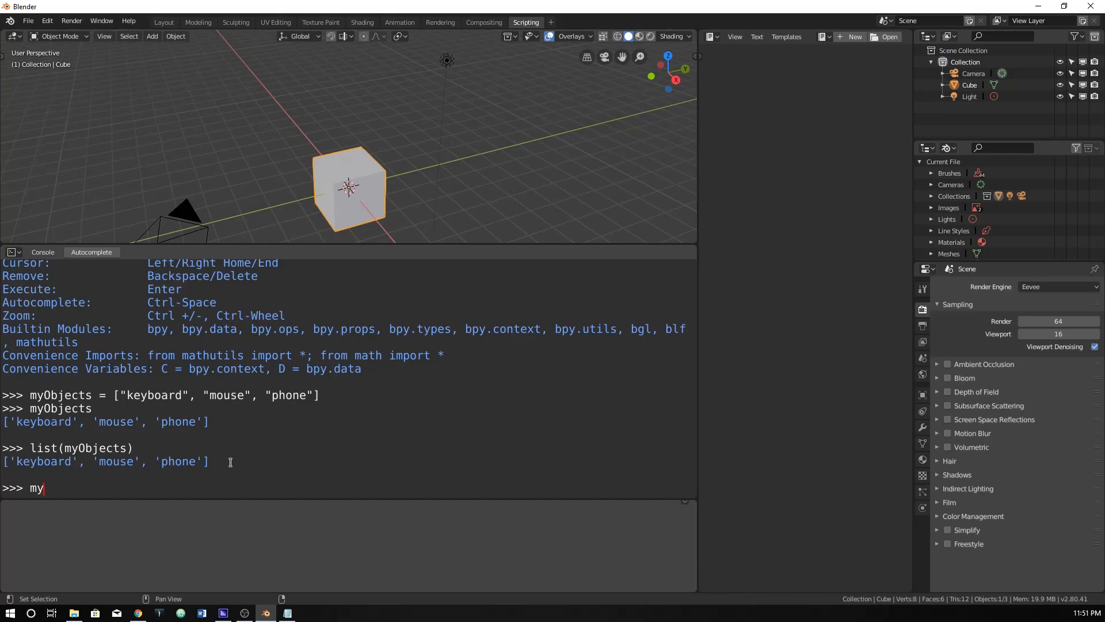
{"action": "type", "text": "Object"}
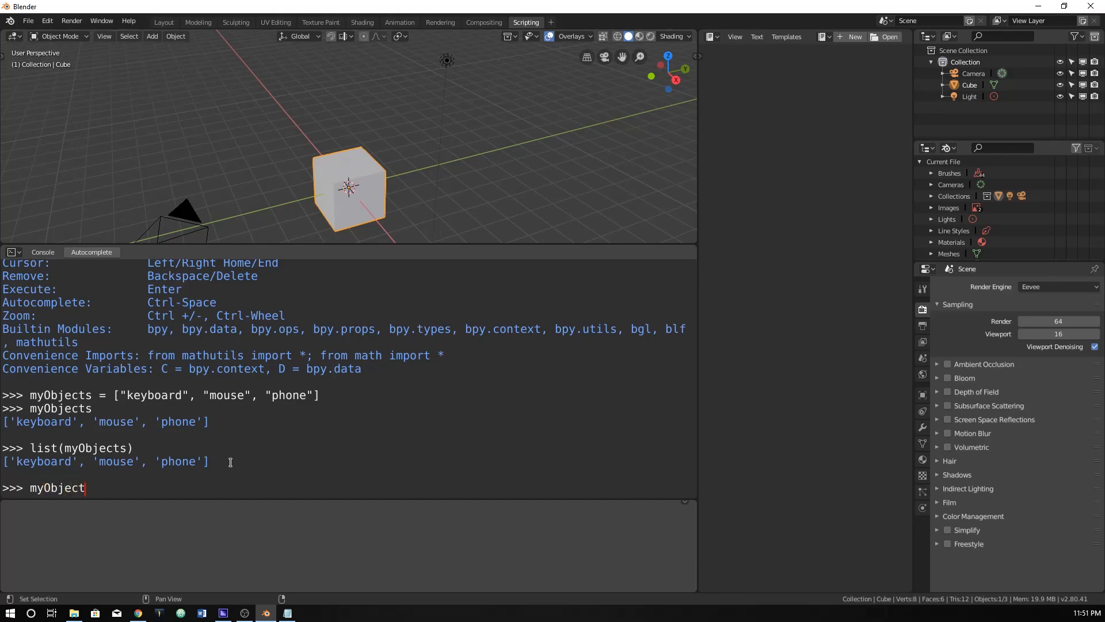
{"action": "type", "text": "[1]"}
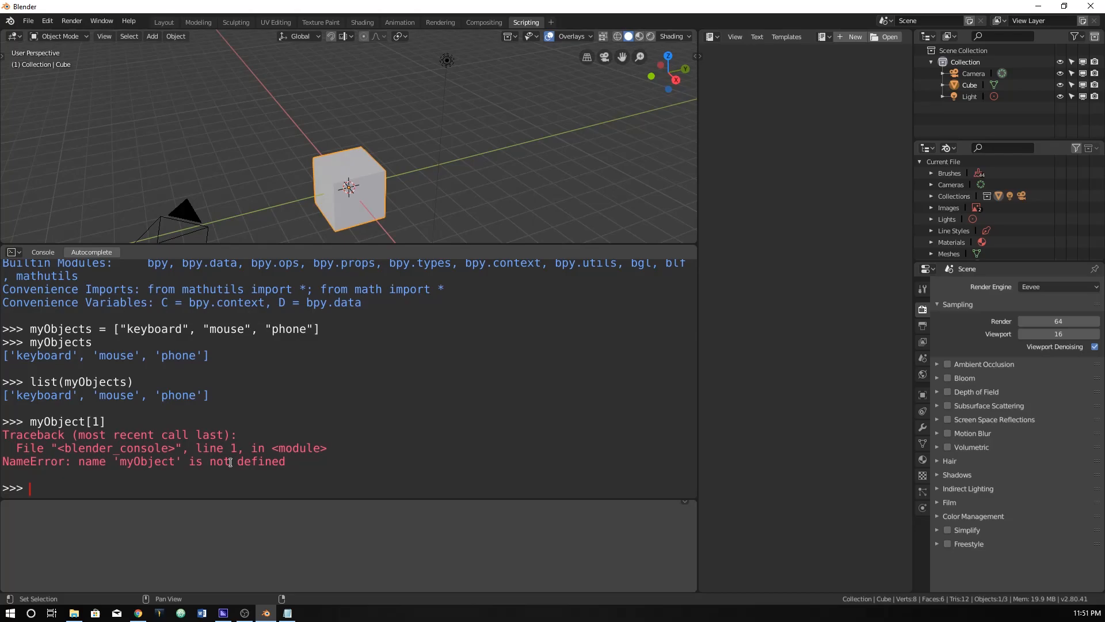
{"action": "type", "text": "myObject[1]"}
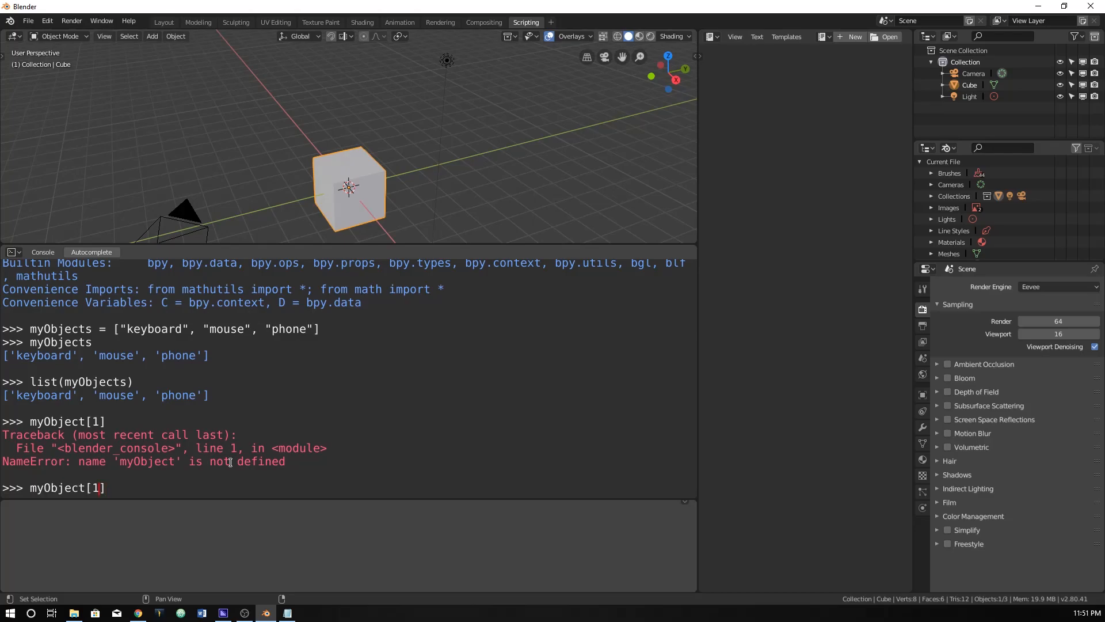
{"action": "key", "text": "BackSpace"}
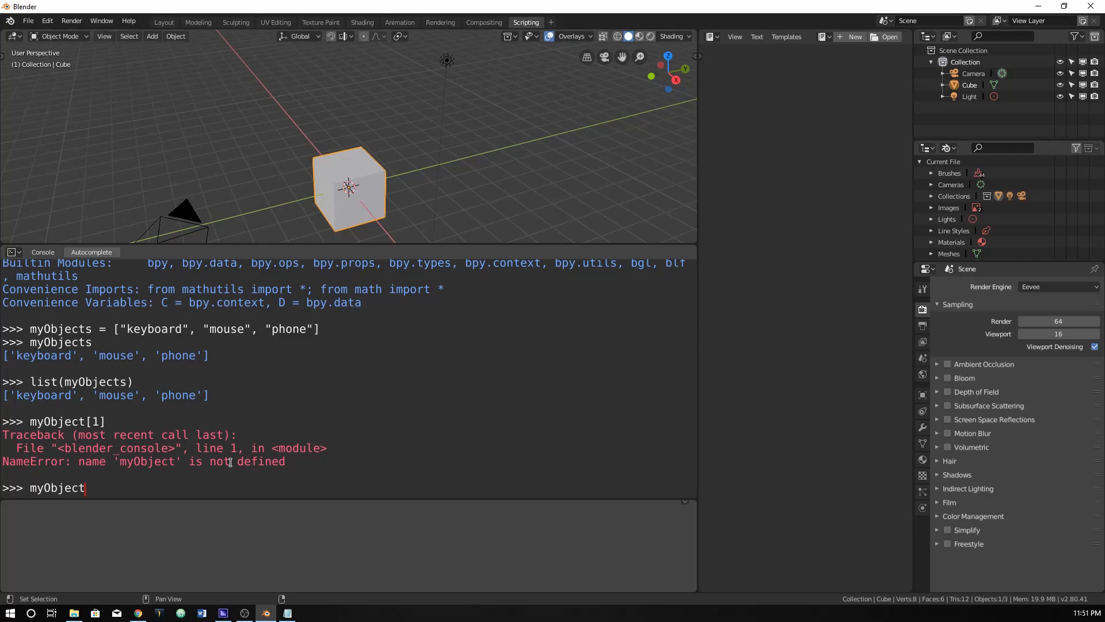
{"action": "type", "text": "(0"}
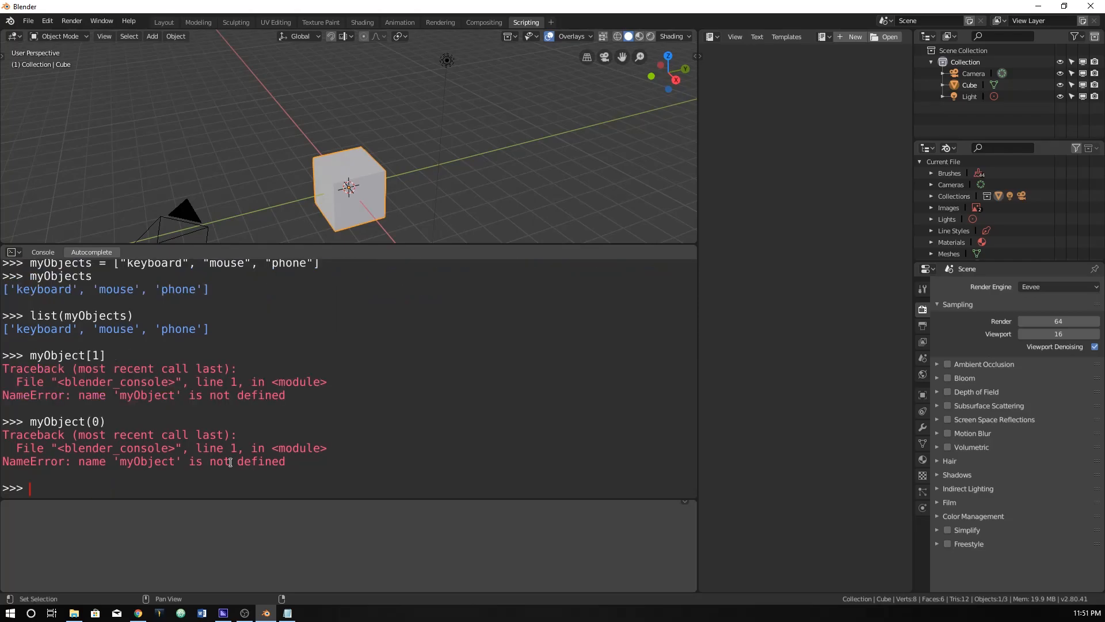
{"action": "type", "text": "myObject"}
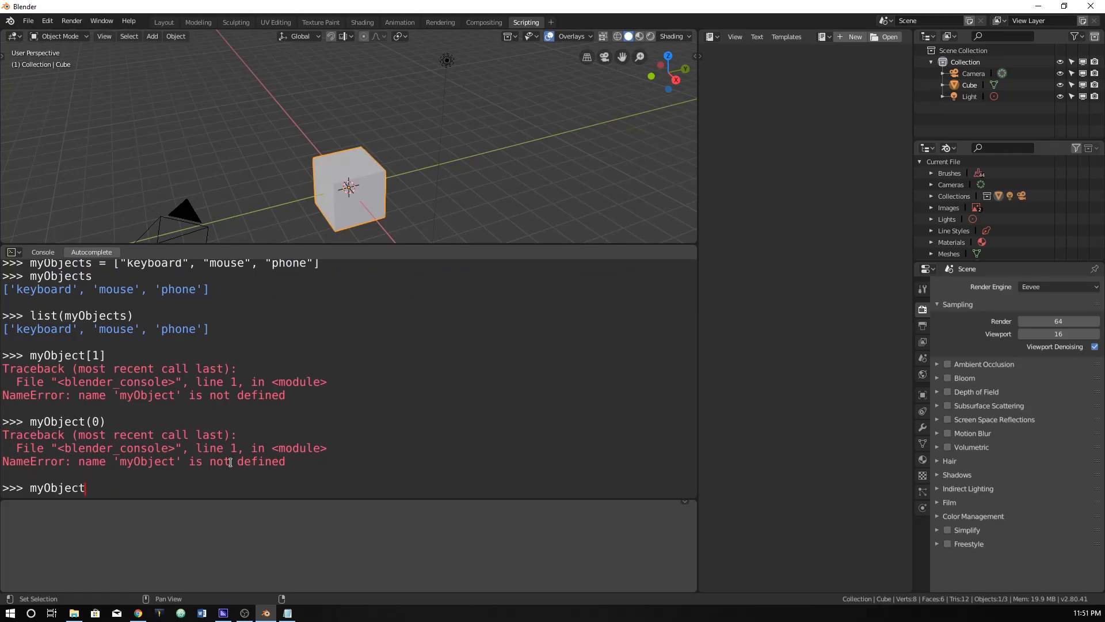
{"action": "key", "text": "Return"}
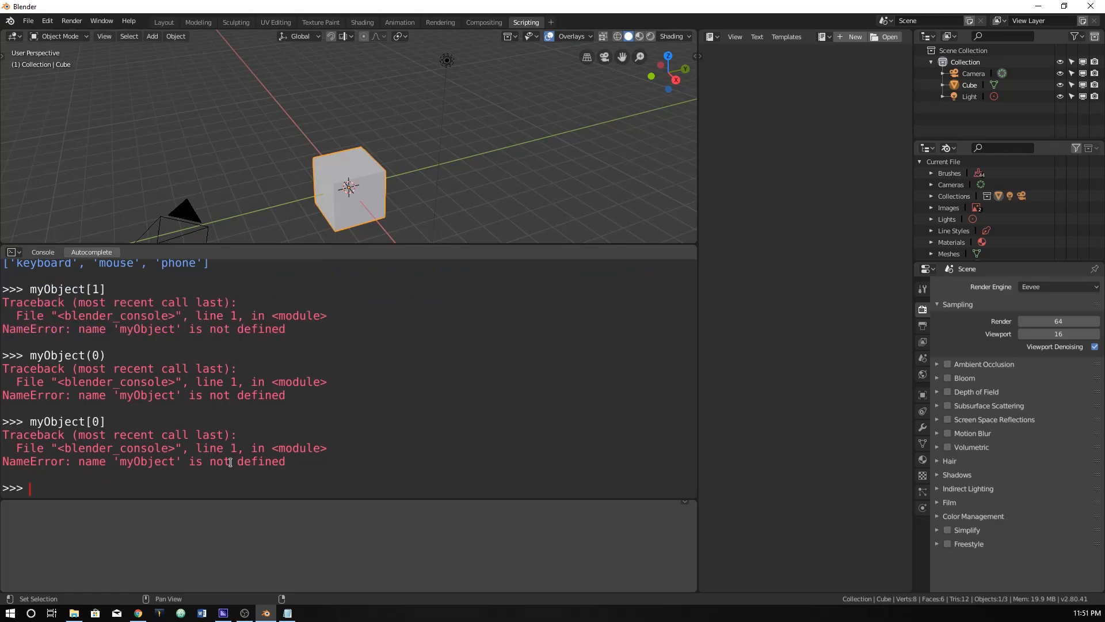
Step: Try myObject.0 and myObject.at(0), then begin typing myObjects
{"action": "type", "text": "myObject"}
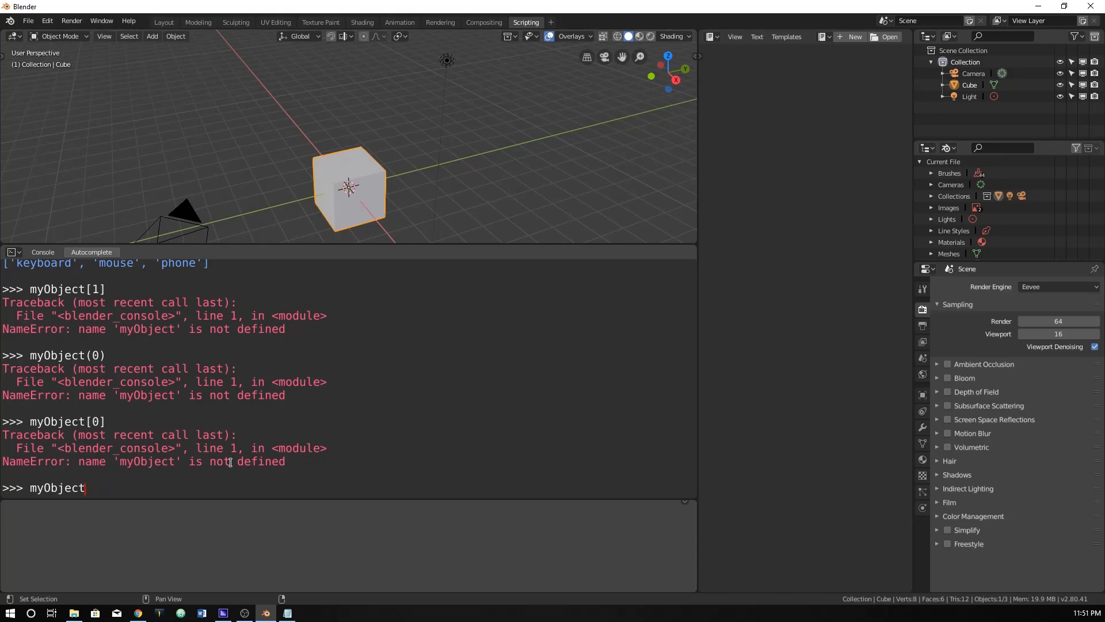
{"action": "type", "text": ".0"}
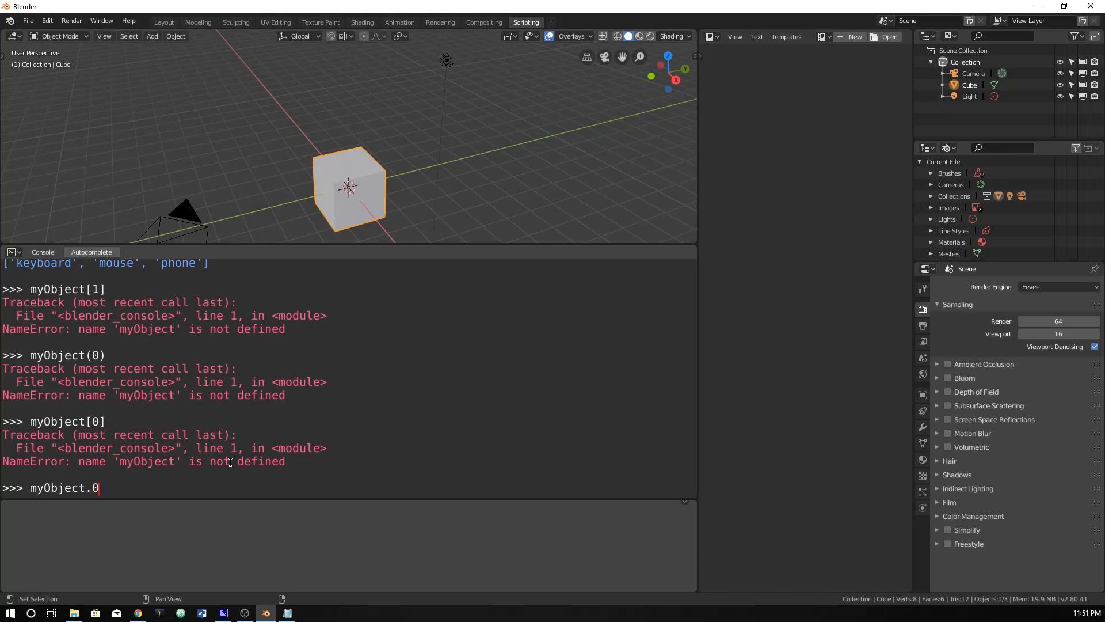
{"action": "key", "text": "Return"}
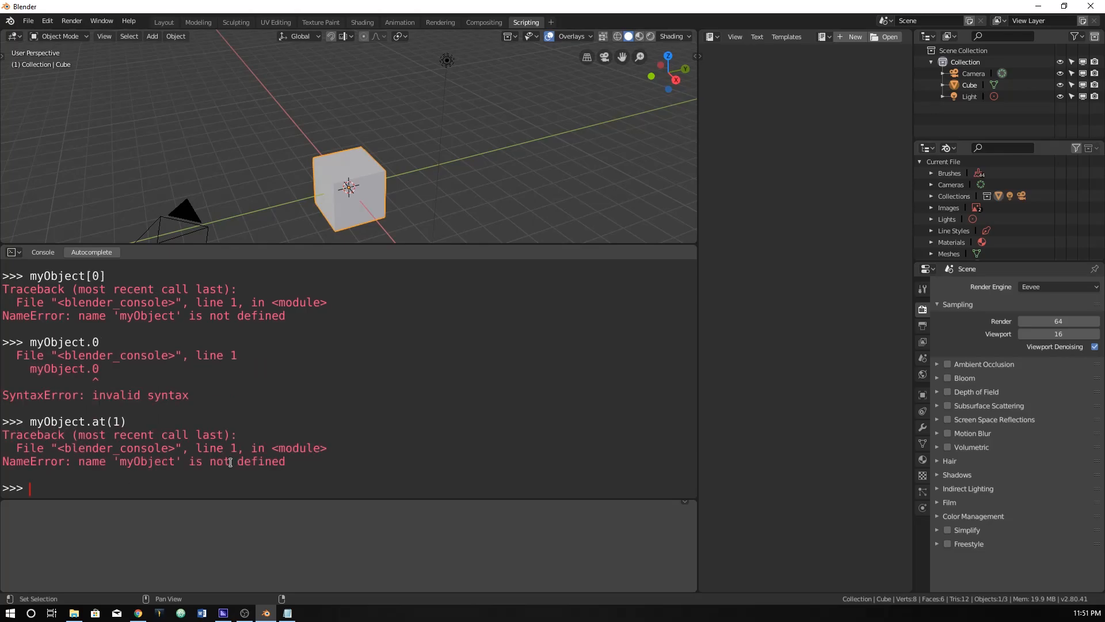
{"action": "type", "text": "myObject.at("}
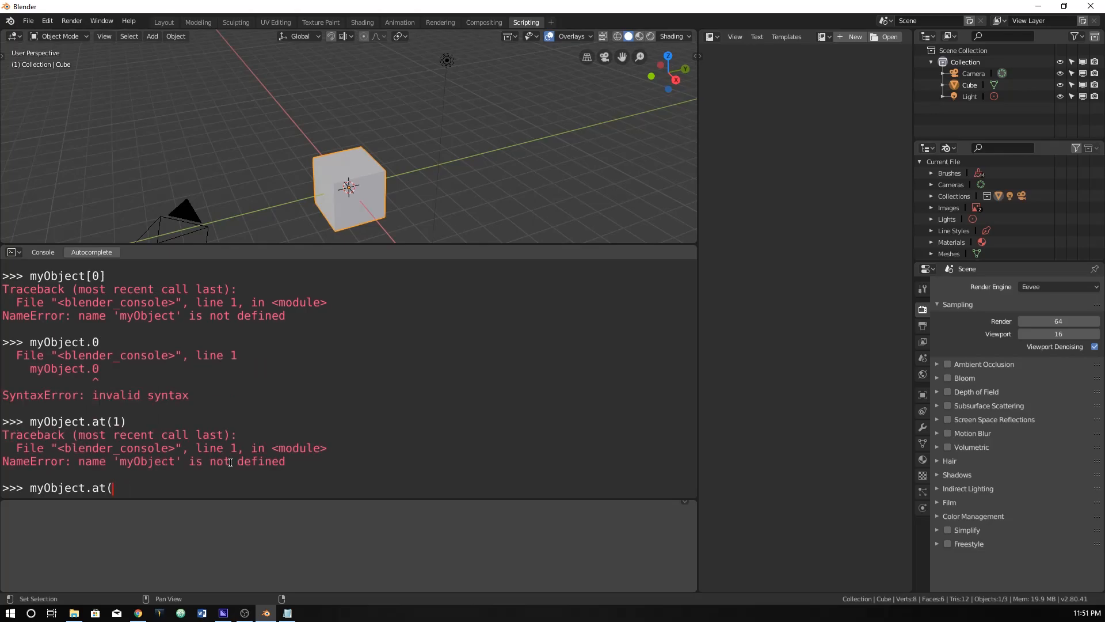
{"action": "type", "text": "0"}
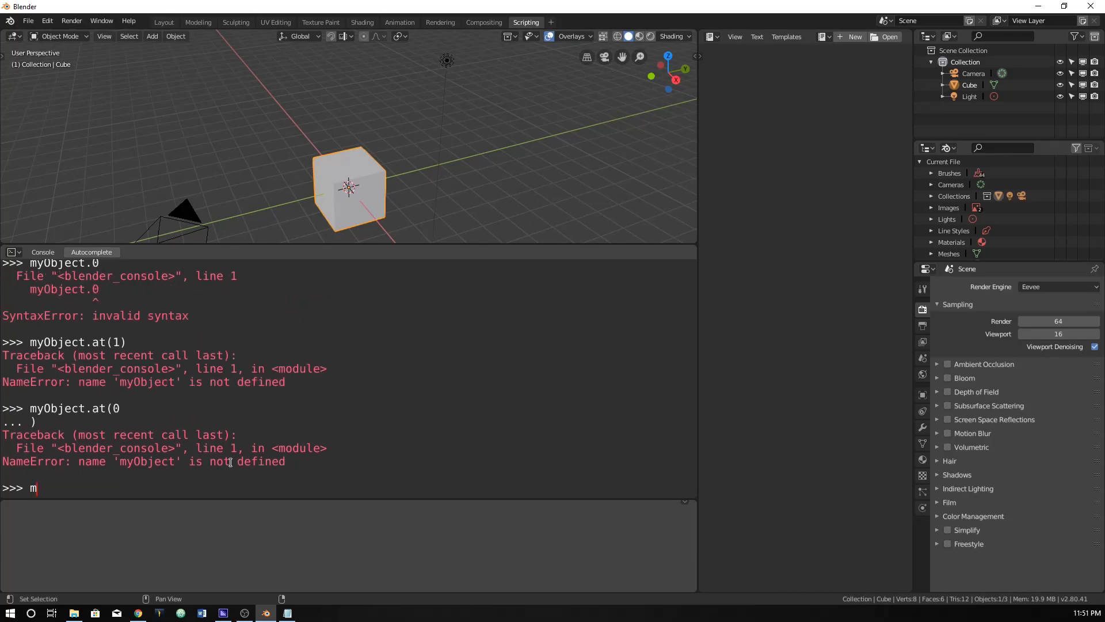
{"action": "type", "text": "yObject"}
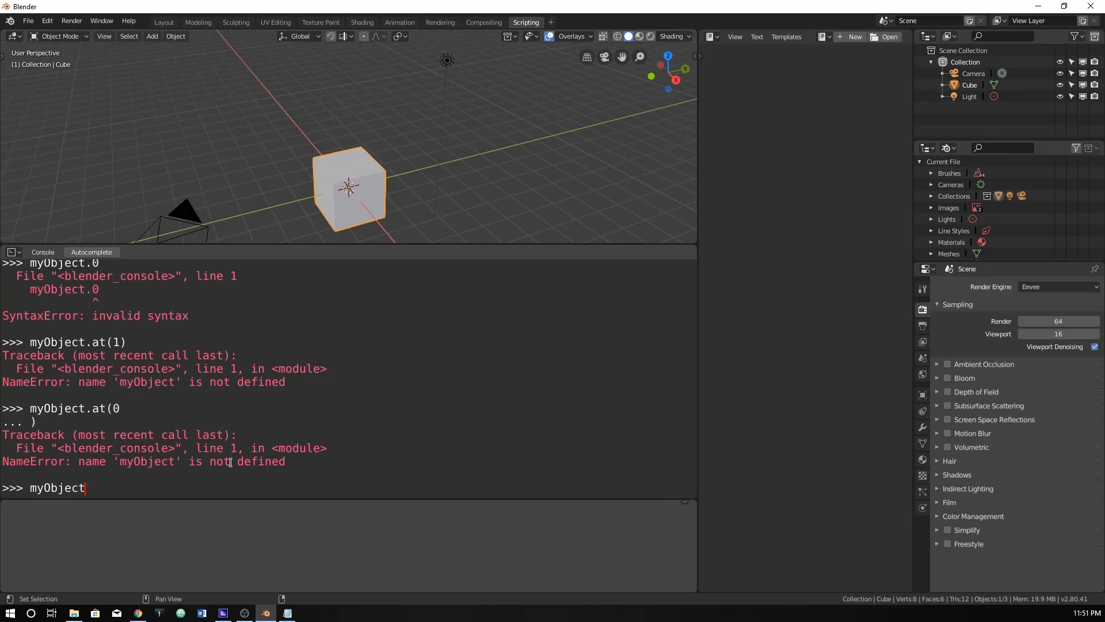
{"action": "type", "text": "s"}
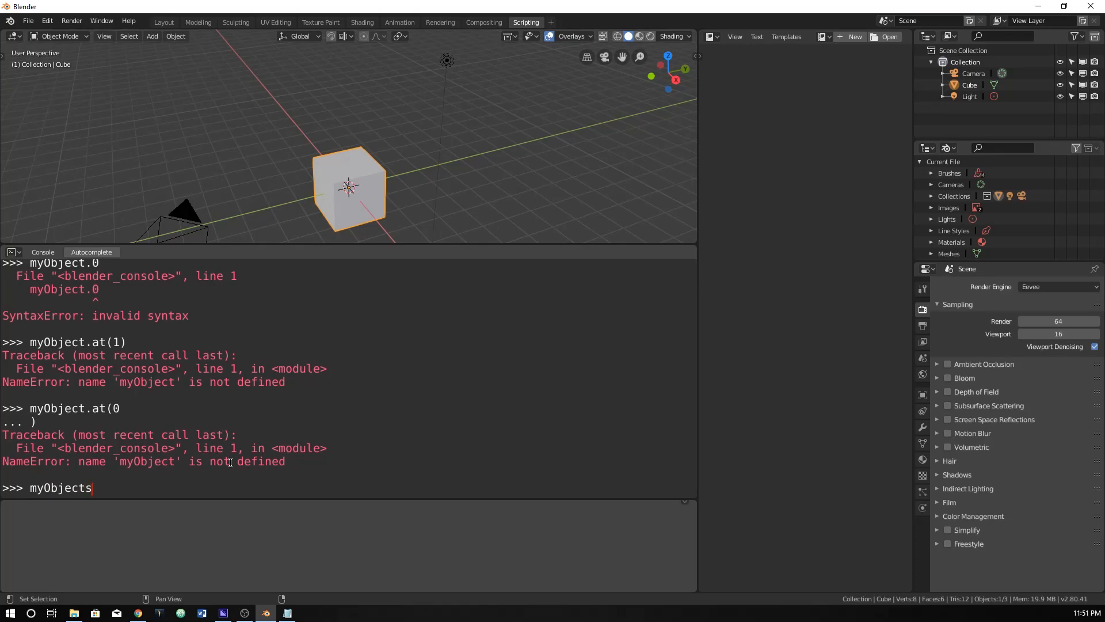
Step: Evaluate myObjects[0] in the console to return 'keyboard'
{"action": "type", "text": "[0"}
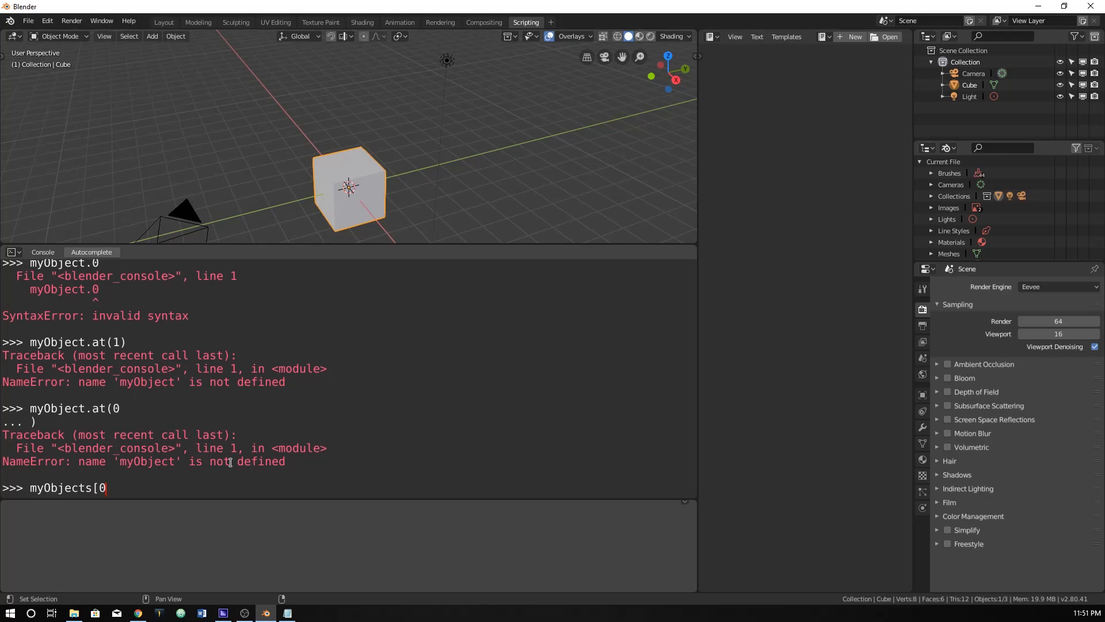
{"action": "type", "text": "\\"}
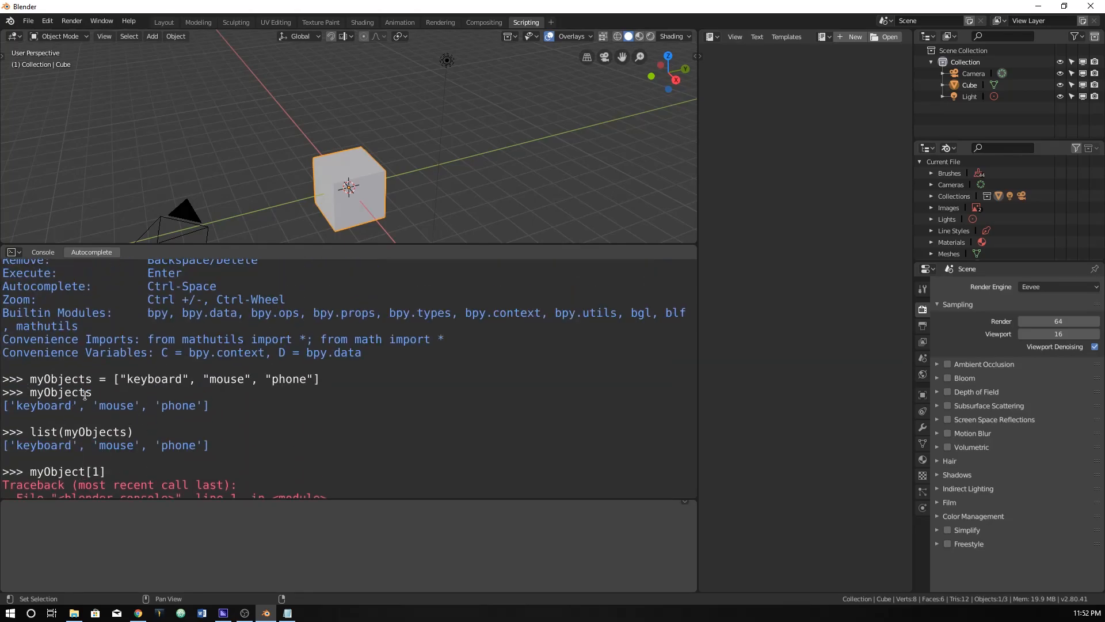
{"action": "double_click", "coordinate": [60, 392]}
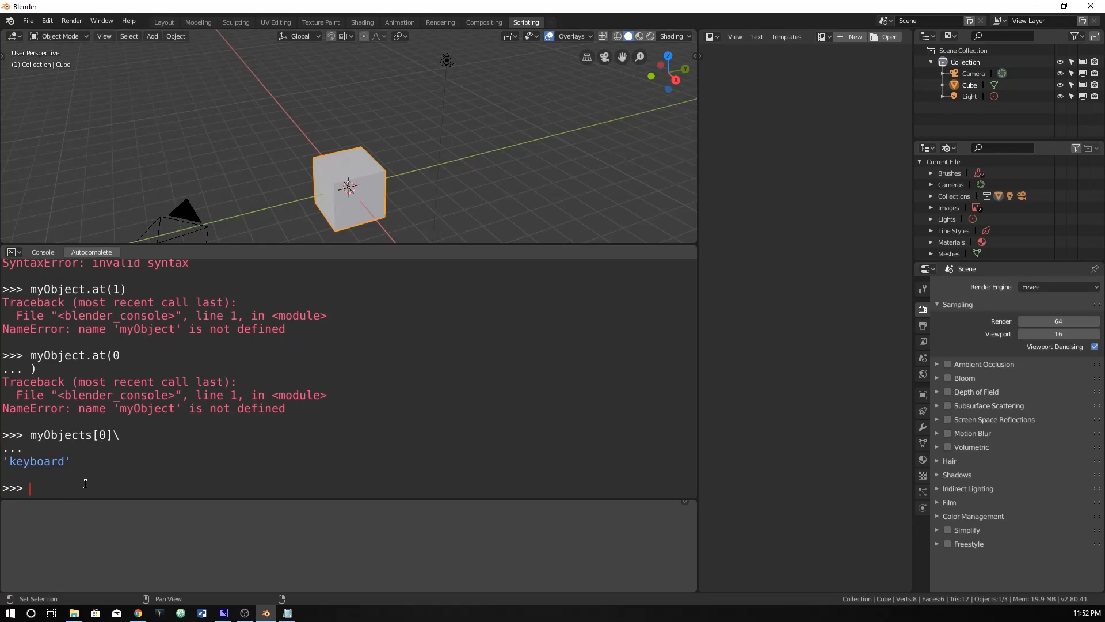
{"action": "type", "text": "my"}
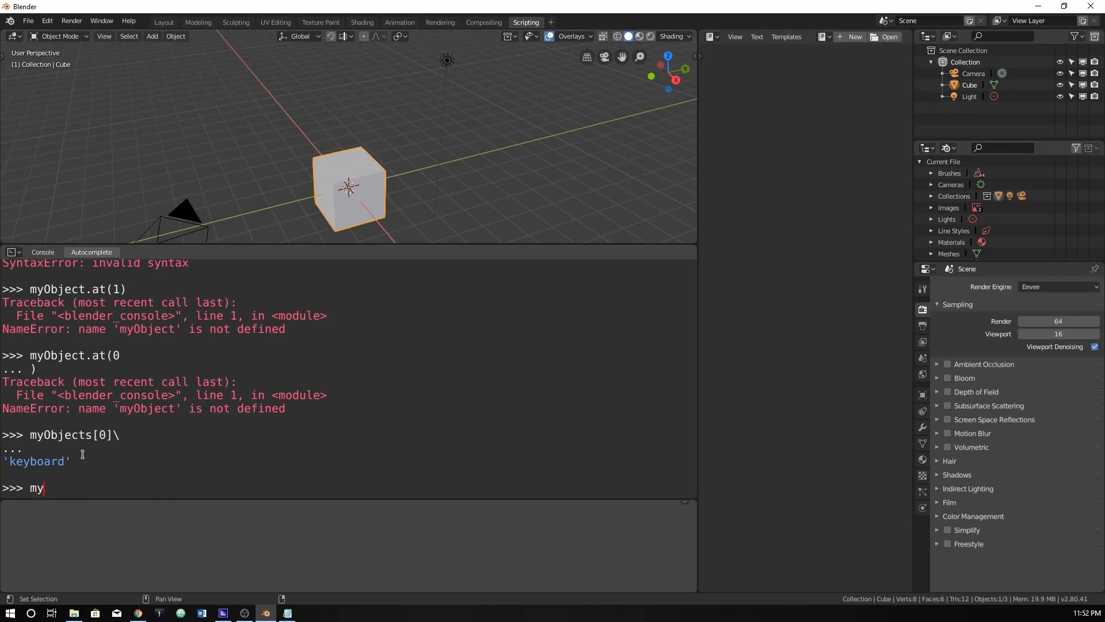
{"action": "type", "text": "Objects[0"}
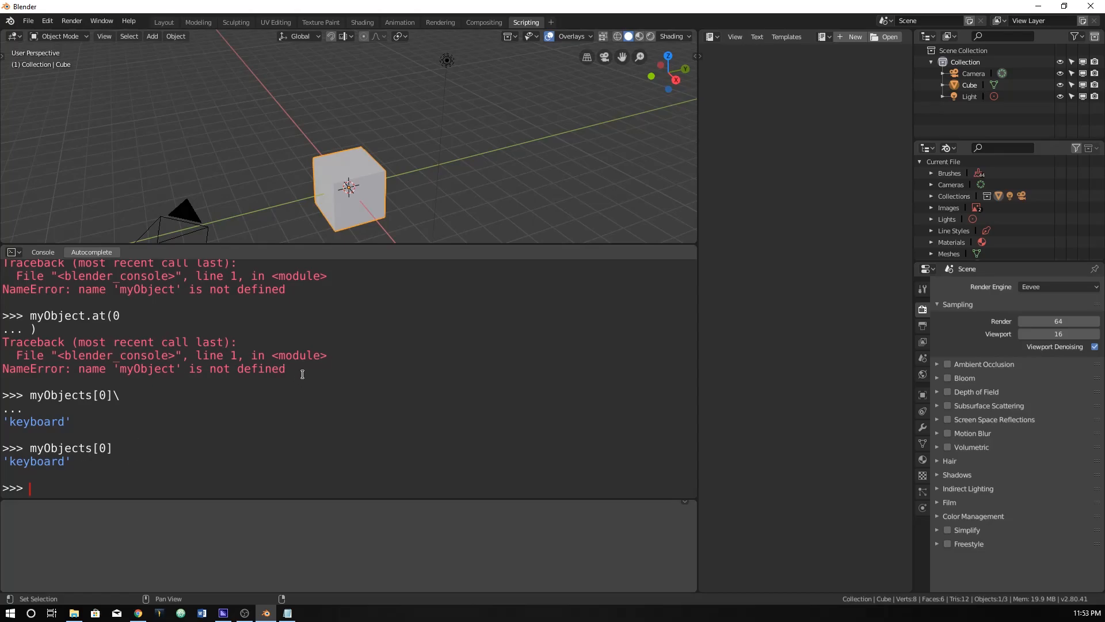
{"action": "mouse_move", "coordinate": [292, 369]}
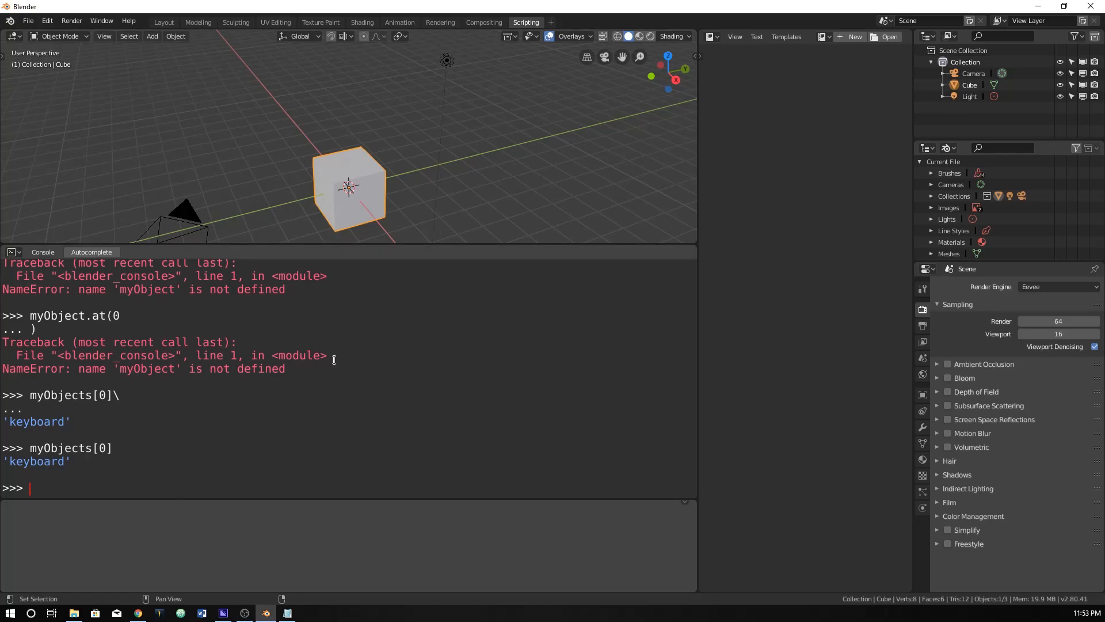
{"action": "mouse_move", "coordinate": [376, 374]}
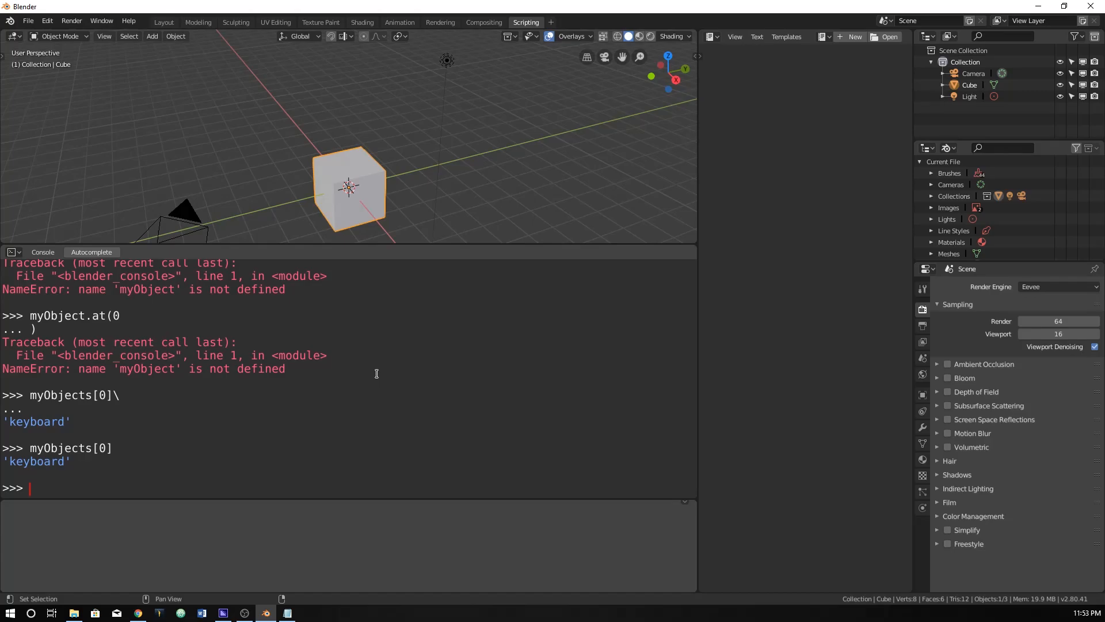
{"action": "mouse_move", "coordinate": [334, 433]}
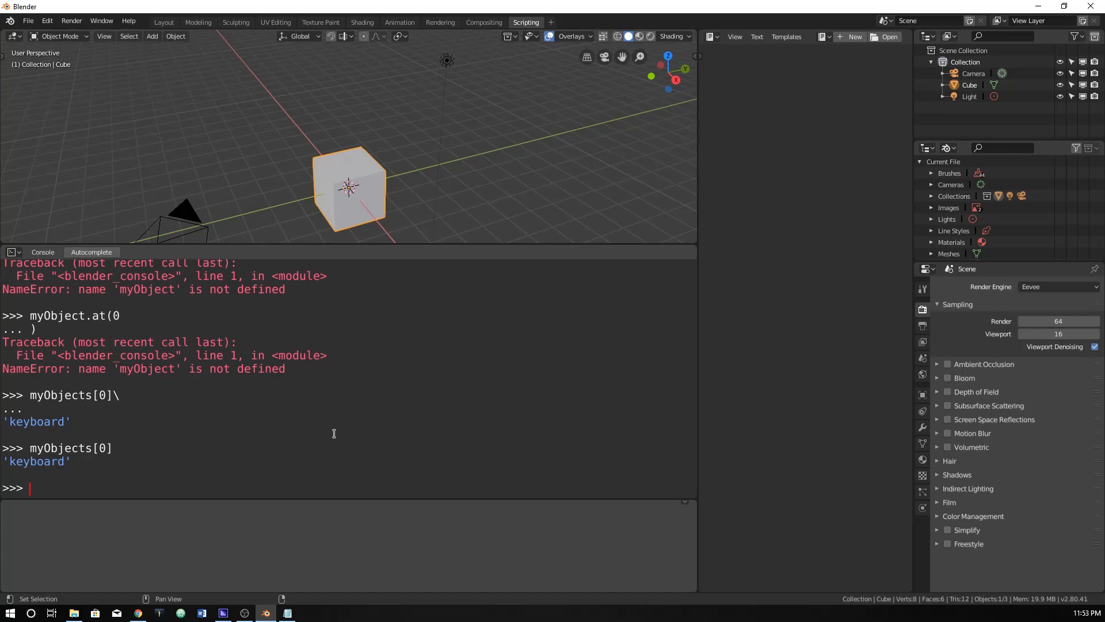
{"action": "mouse_move", "coordinate": [285, 471]}
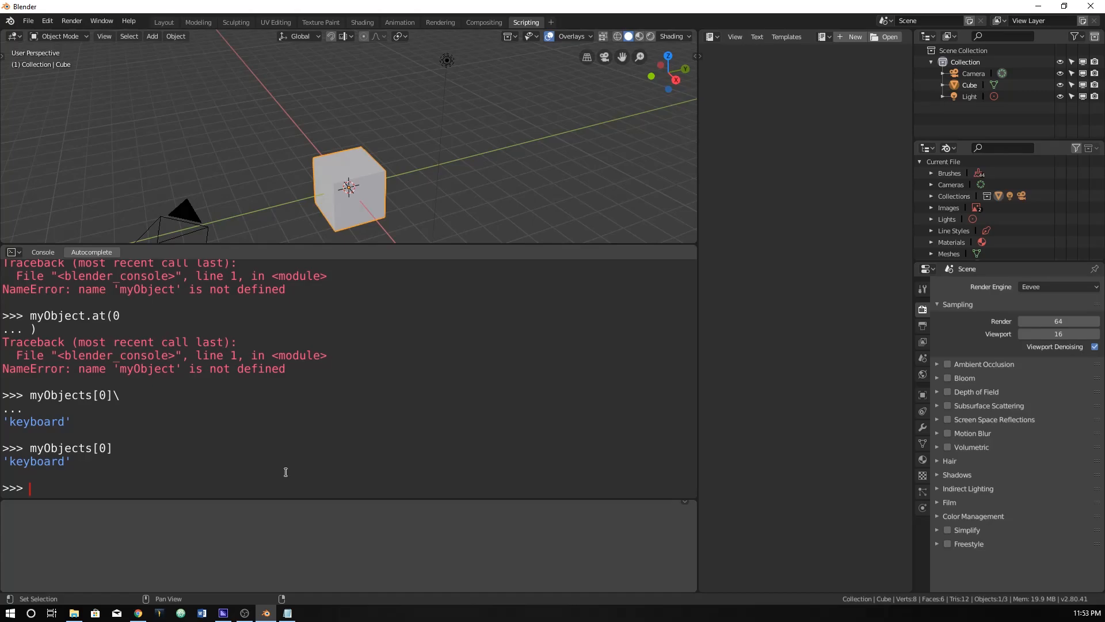
Step: Query bpy.data.objects (three items) and bpy.data.objects[0], returning Camera
{"action": "type", "text": "bpy."}
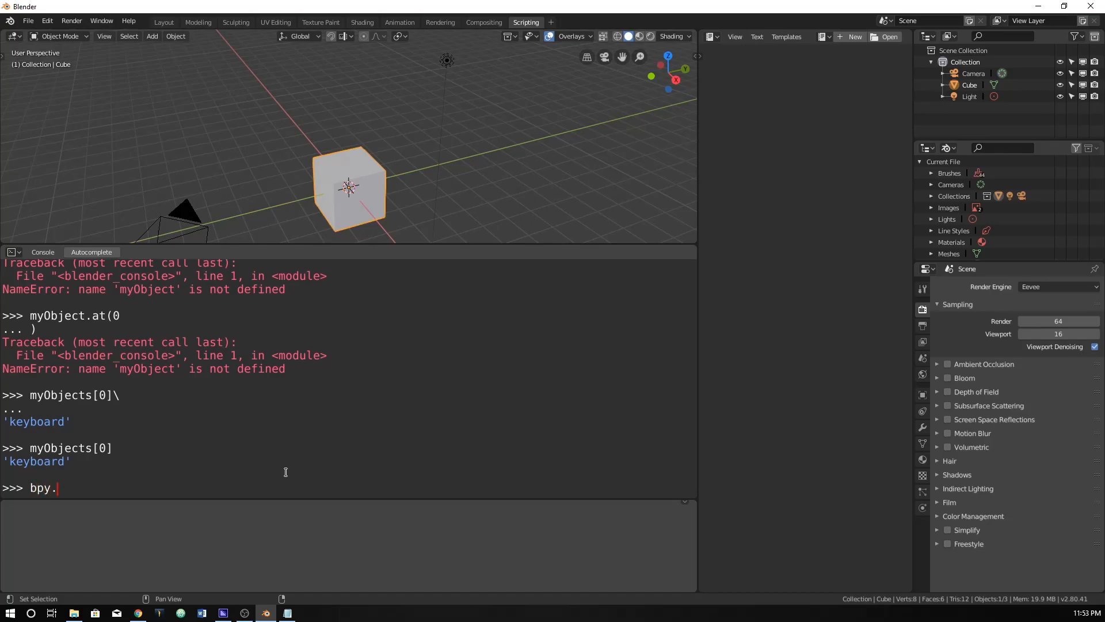
{"action": "type", "text": "data.objects"}
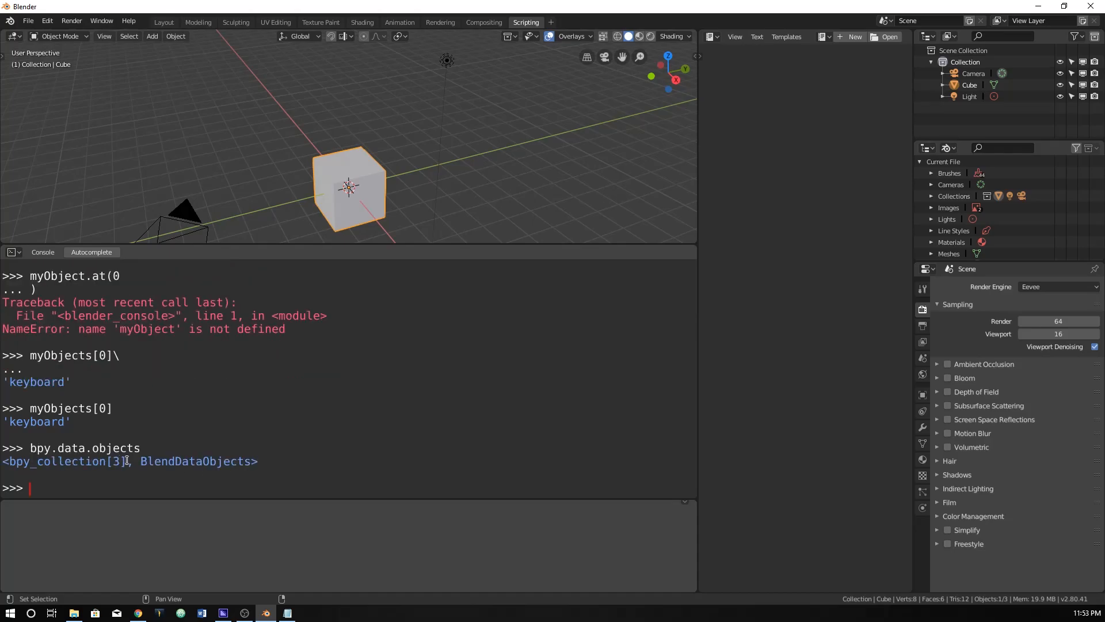
{"action": "type", "text": "bpy.data.objects[p"}
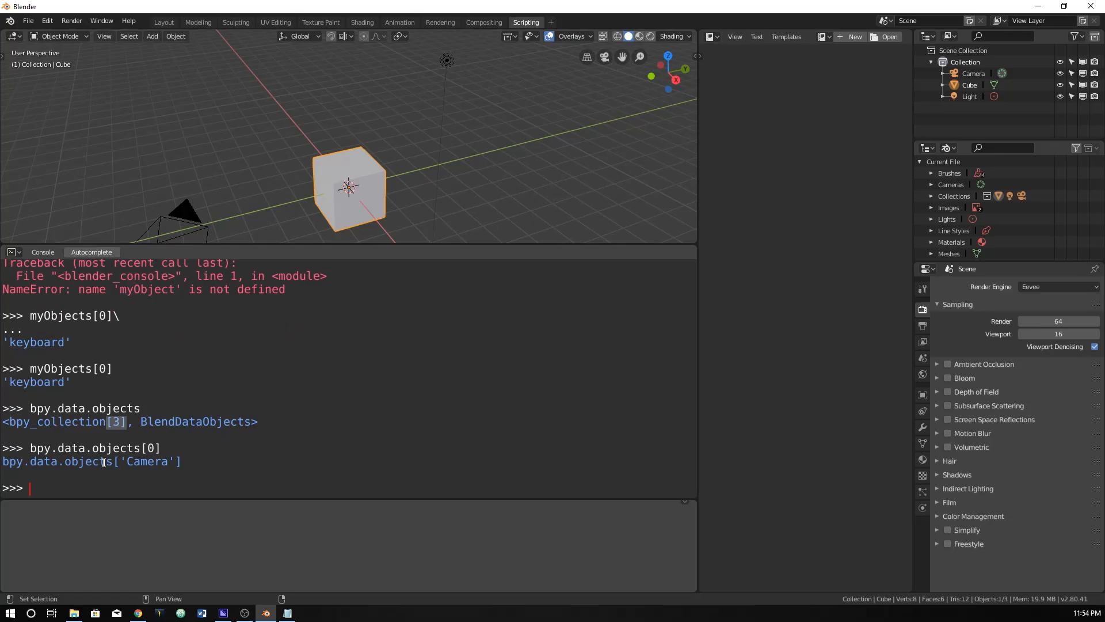
Step: Evaluate bpy.data.objects[1] to return the Cube object
{"action": "type", "text": "bpy.data.objects[1]"}
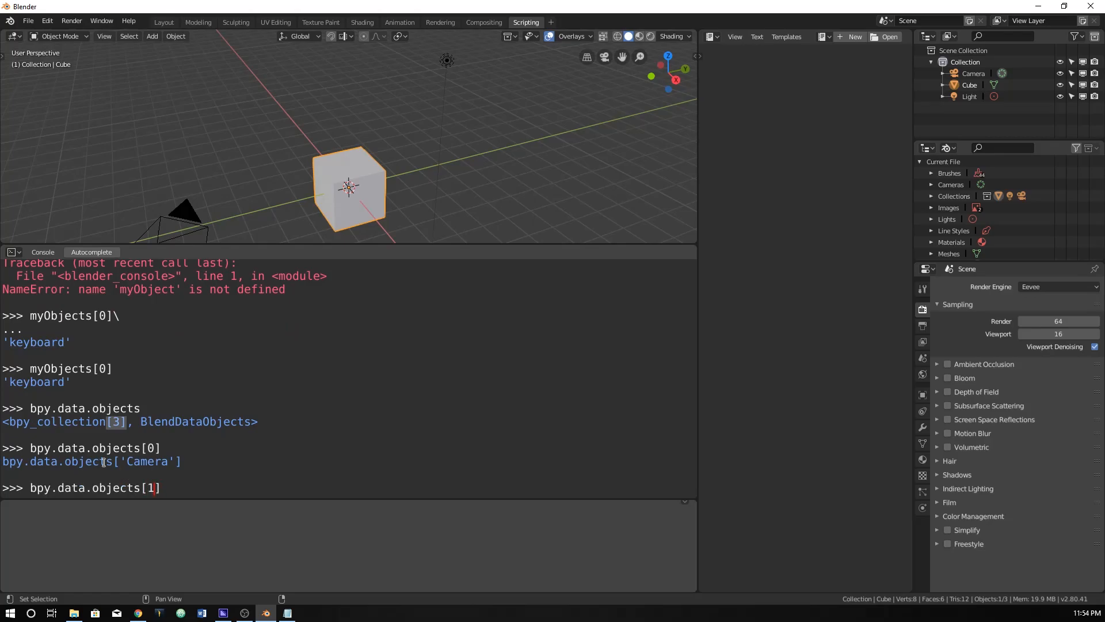
{"action": "key", "text": "Return"}
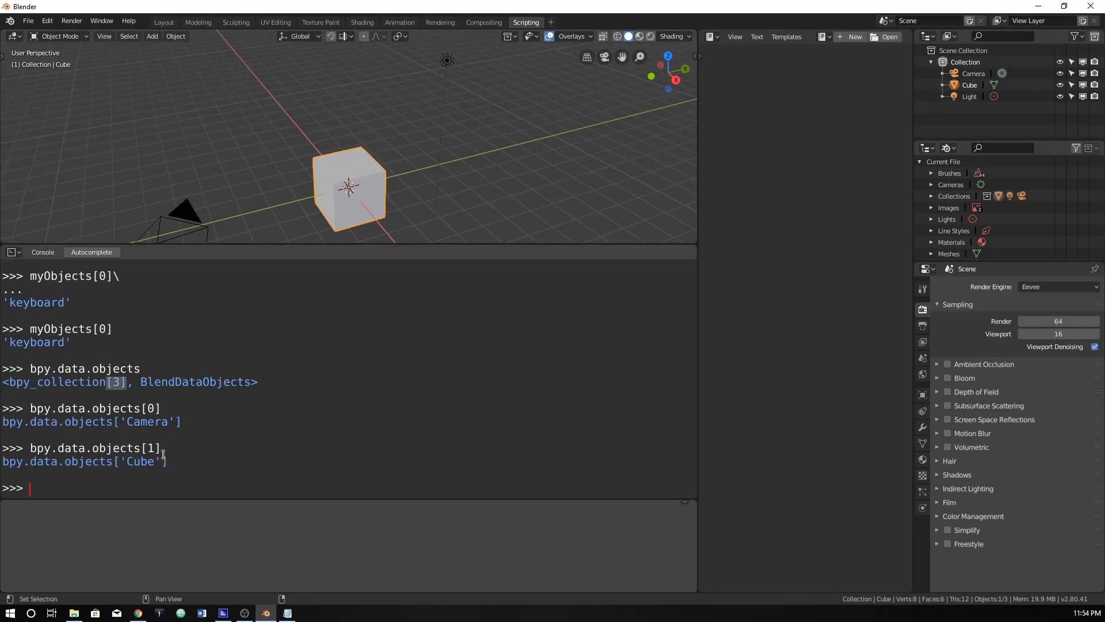
{"action": "mouse_move", "coordinate": [205, 215]}
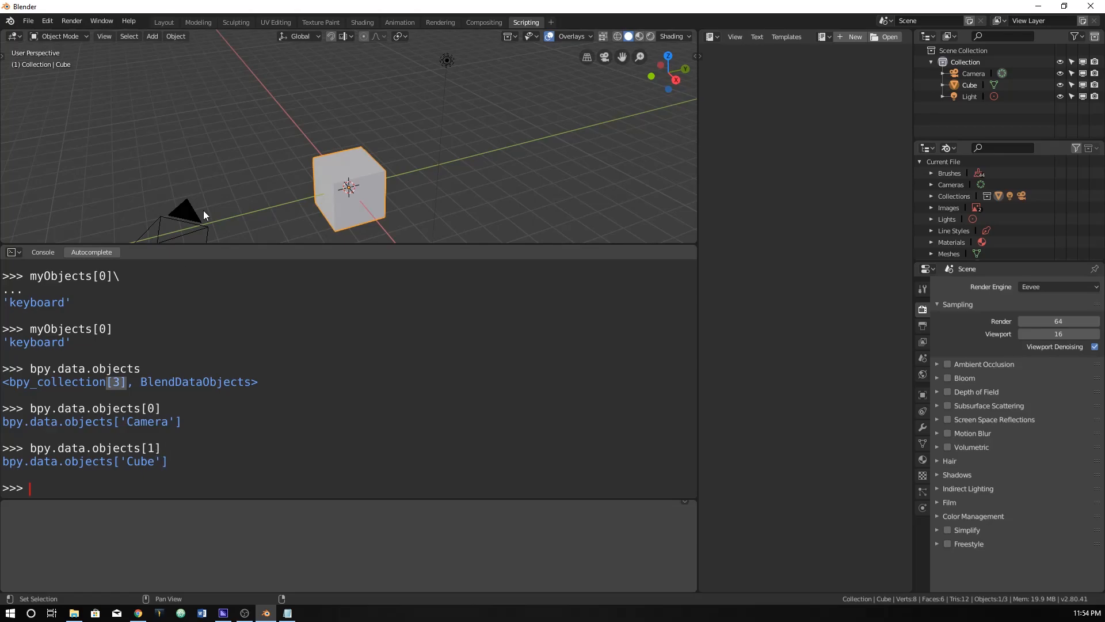